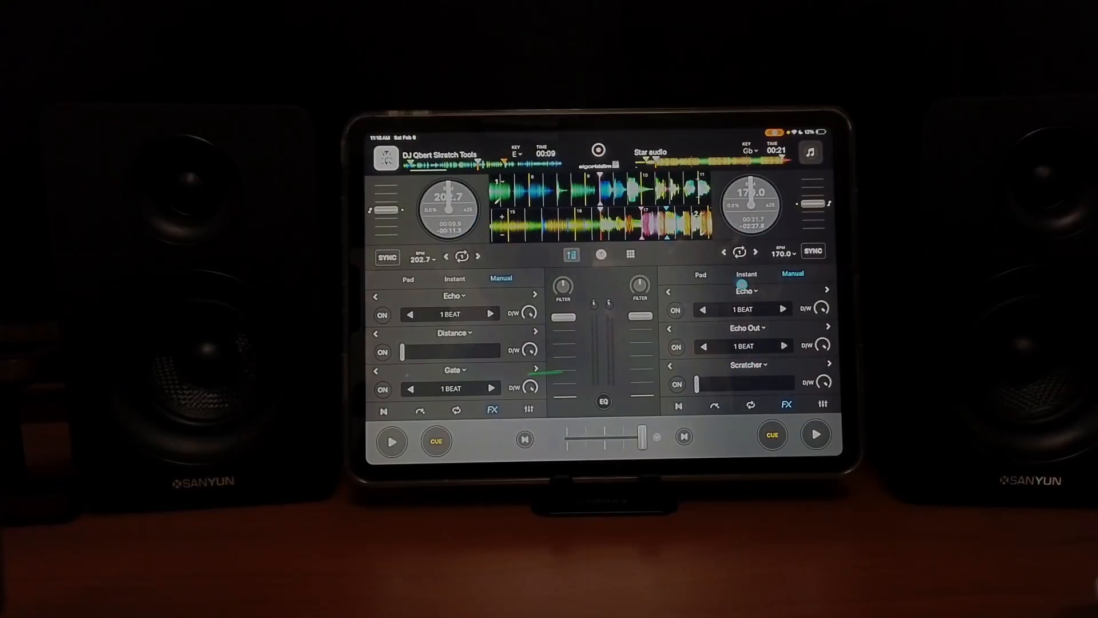
# Step: Keep Echo in the right deck's first slot, turn it on, and target it at the Vocals stem
pyautogui.click(747, 291)
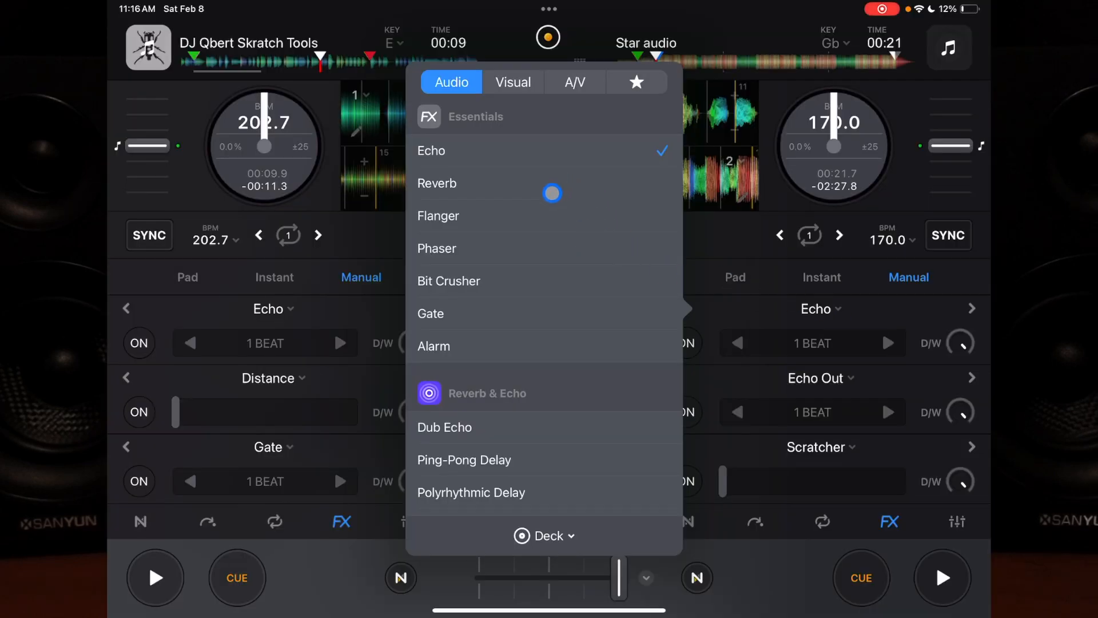
pyautogui.click(616, 248)
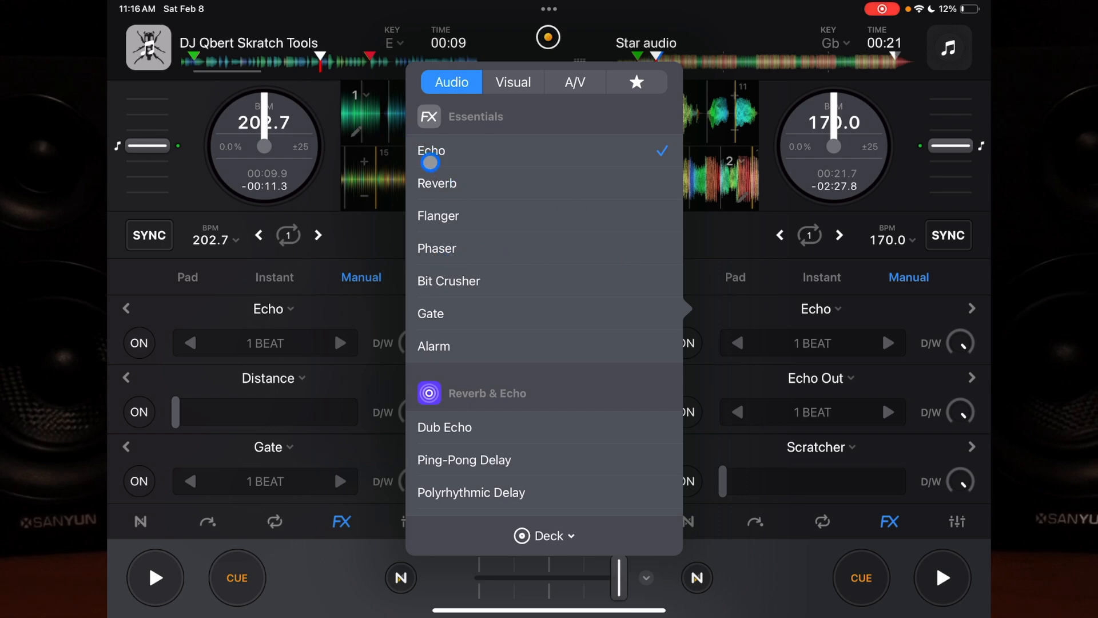
pyautogui.click(544, 535)
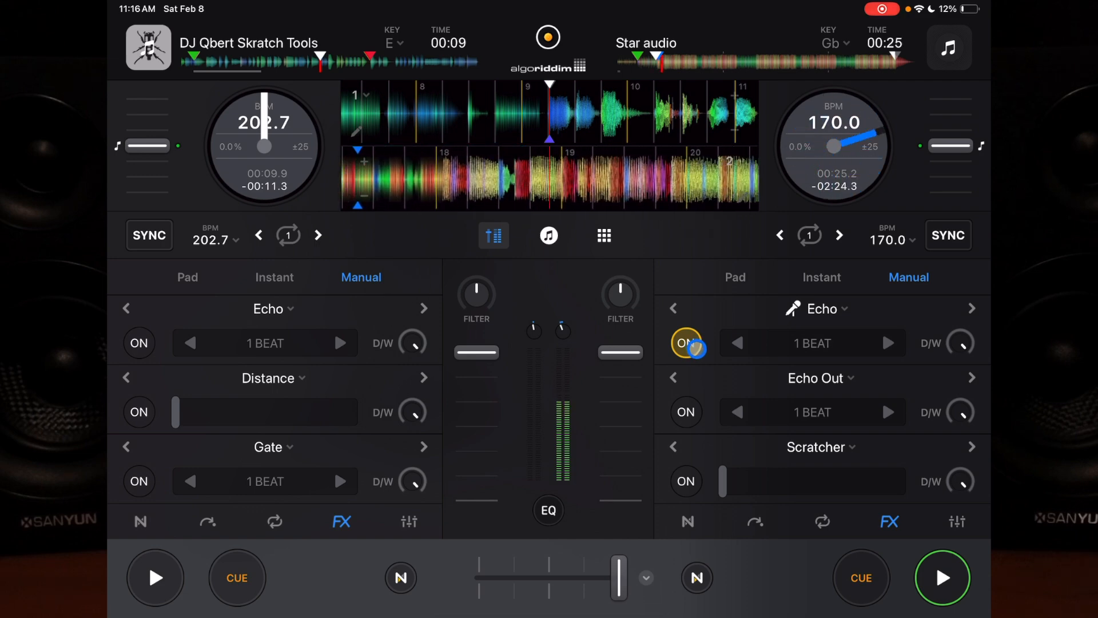
pyautogui.click(890, 343)
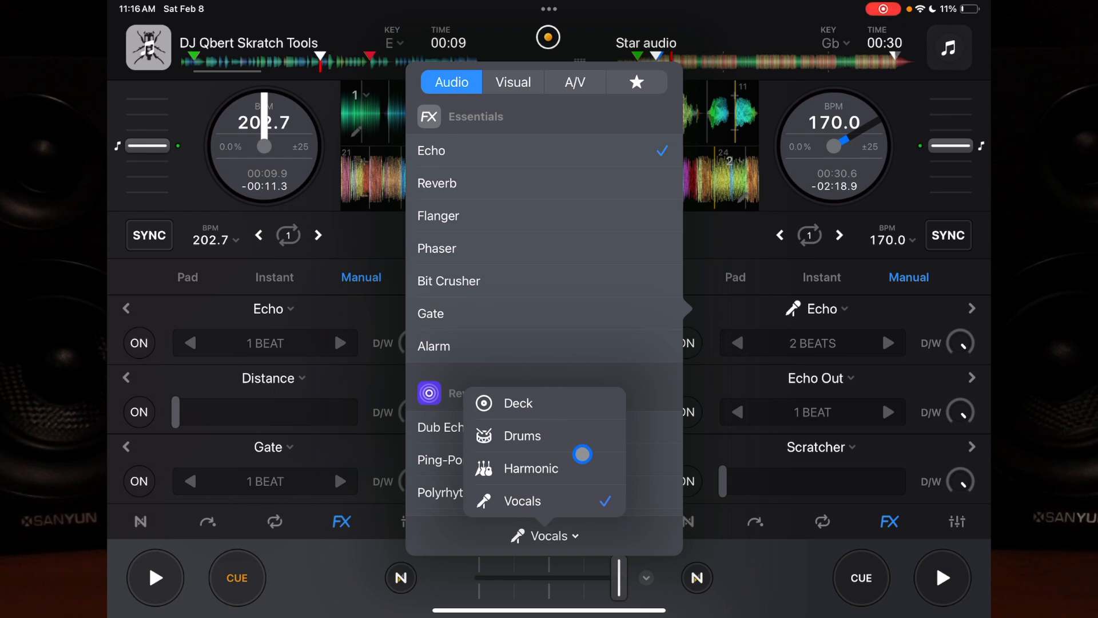
pyautogui.click(517, 403)
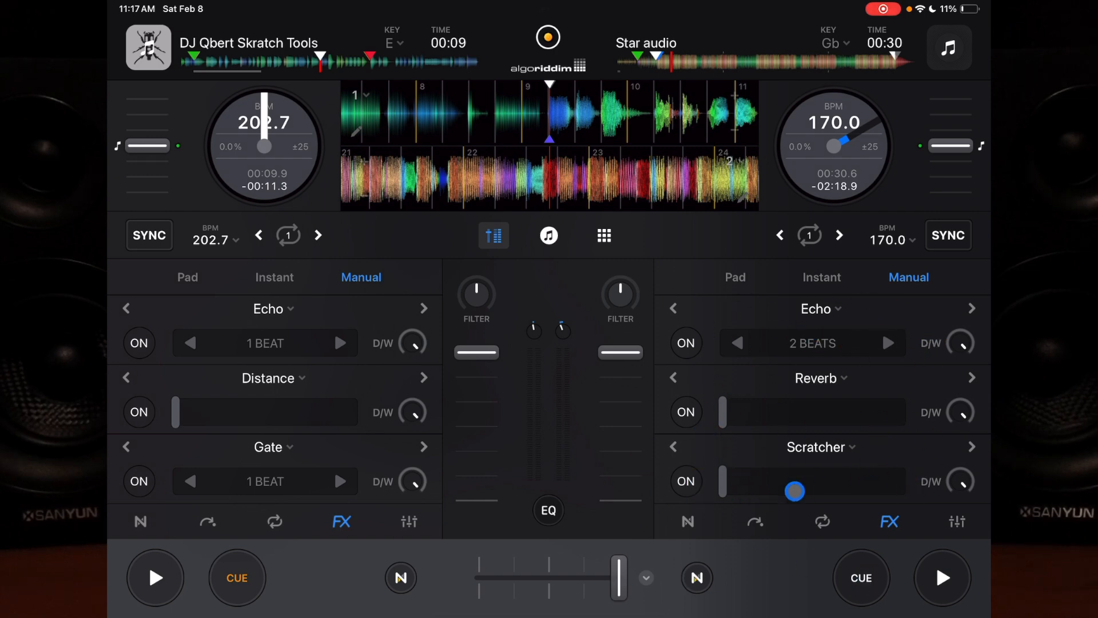
# Step: Sweep the amount of the right deck's Scratcher effect
pyautogui.moveTo(795, 490); pyautogui.dragTo(825, 496)
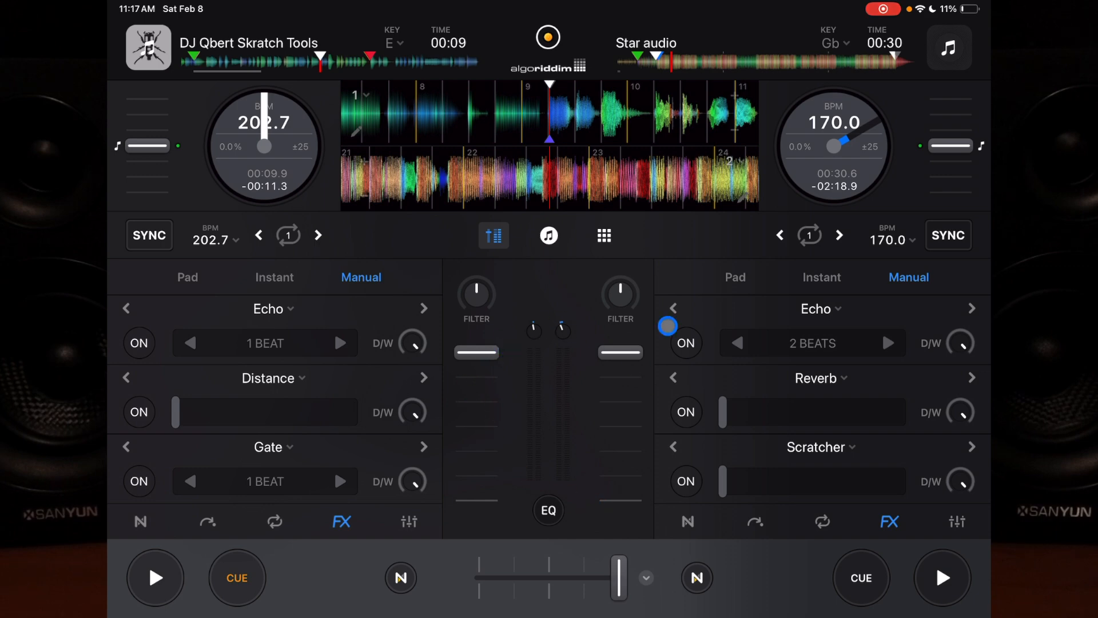
# Step: Show the EQ knobs in the mixer and lower the right deck's channel volume
pyautogui.click(548, 510)
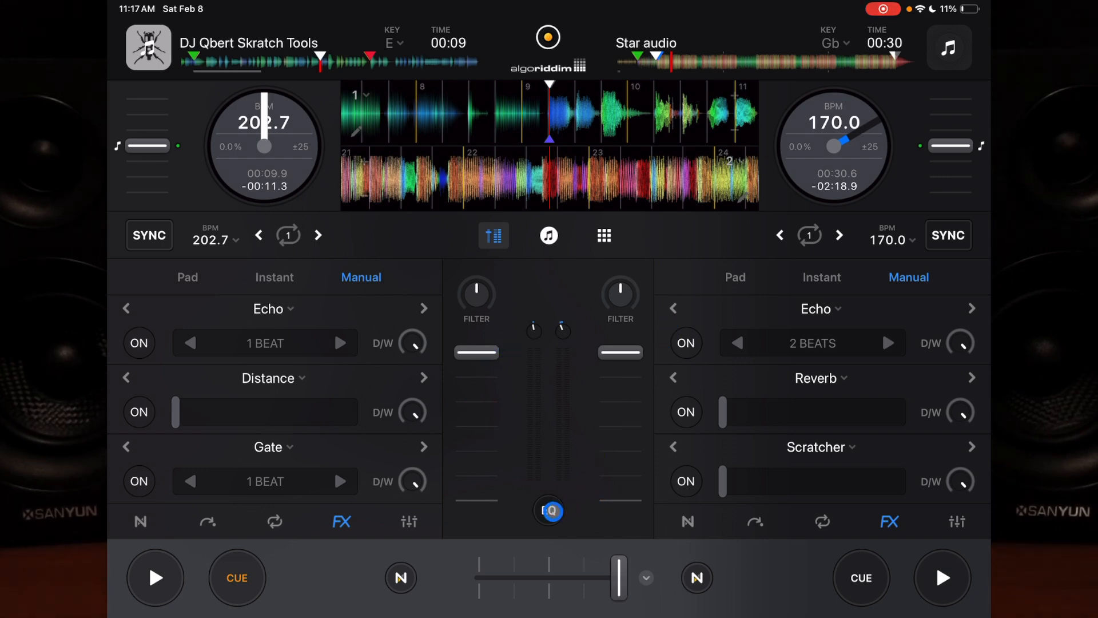
pyautogui.click(549, 510)
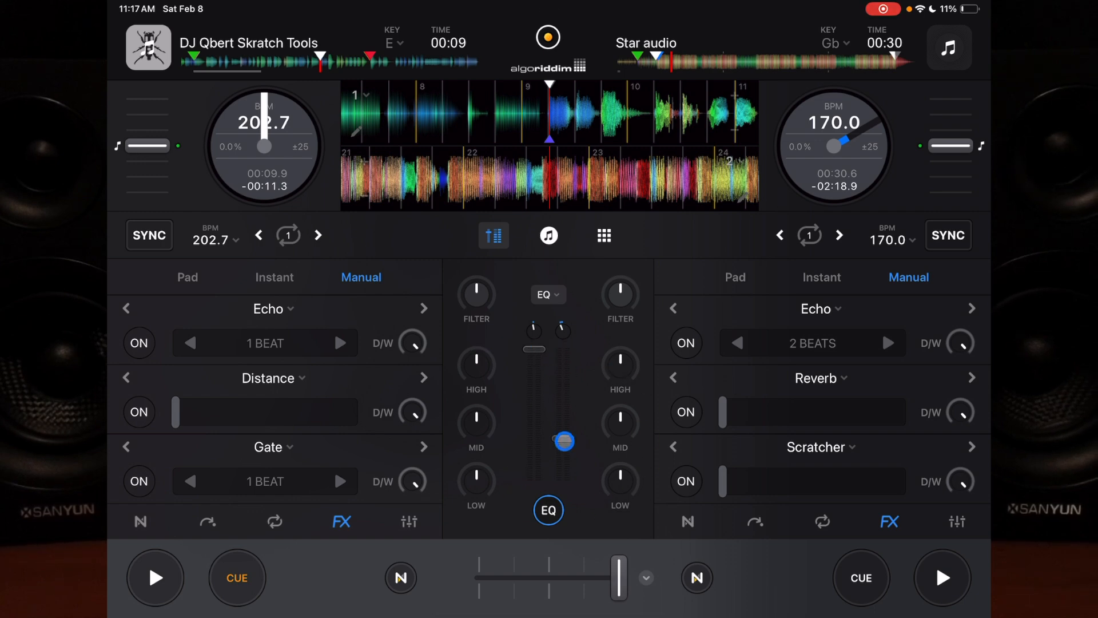
pyautogui.moveTo(564, 442); pyautogui.dragTo(534, 400)
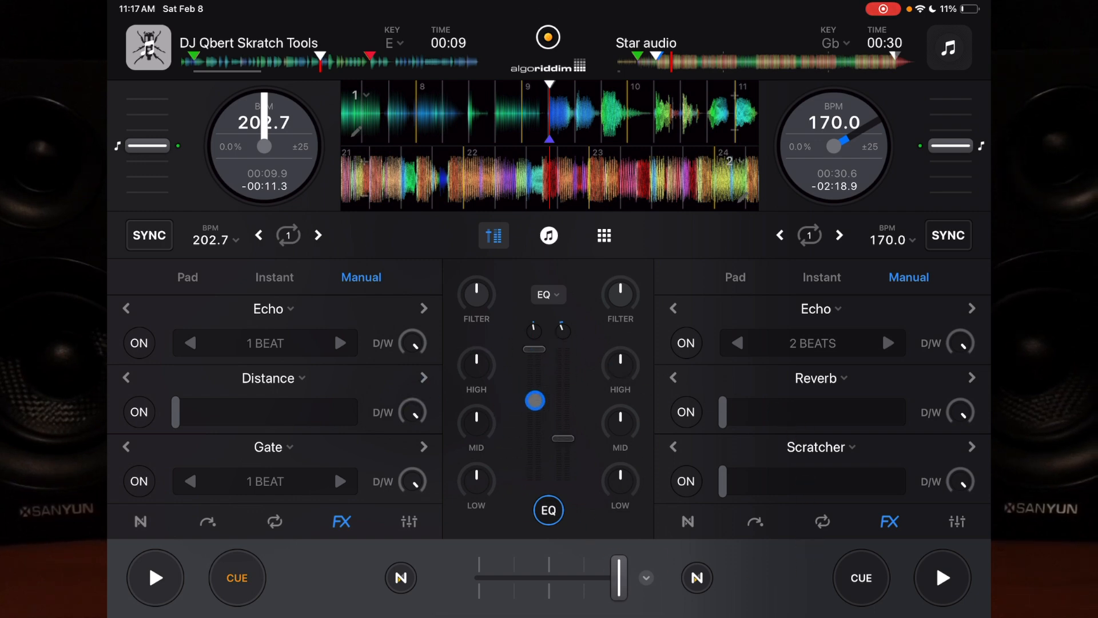
# Step: Bring up the left deck's Skip controls and jump its track to the Automix start point
pyautogui.click(942, 578)
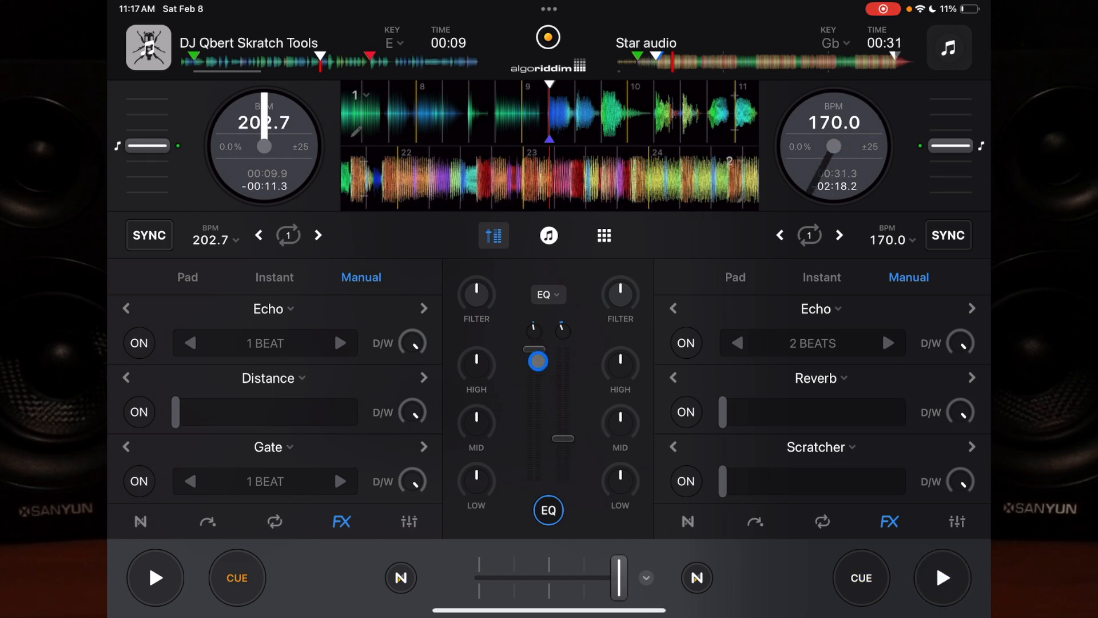
pyautogui.click(941, 576)
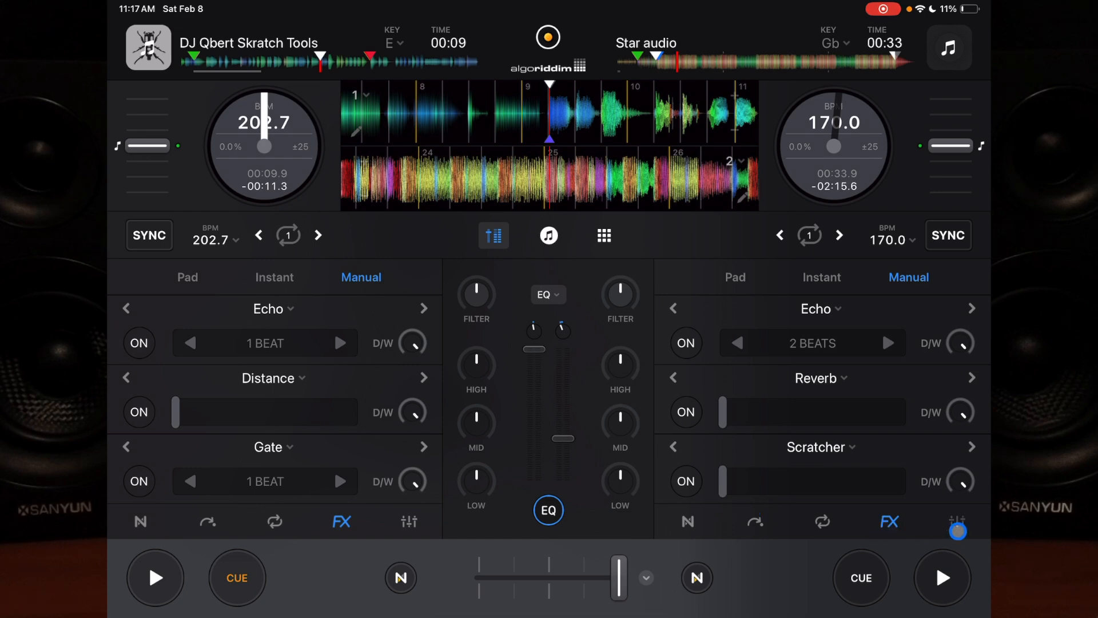
pyautogui.click(957, 521)
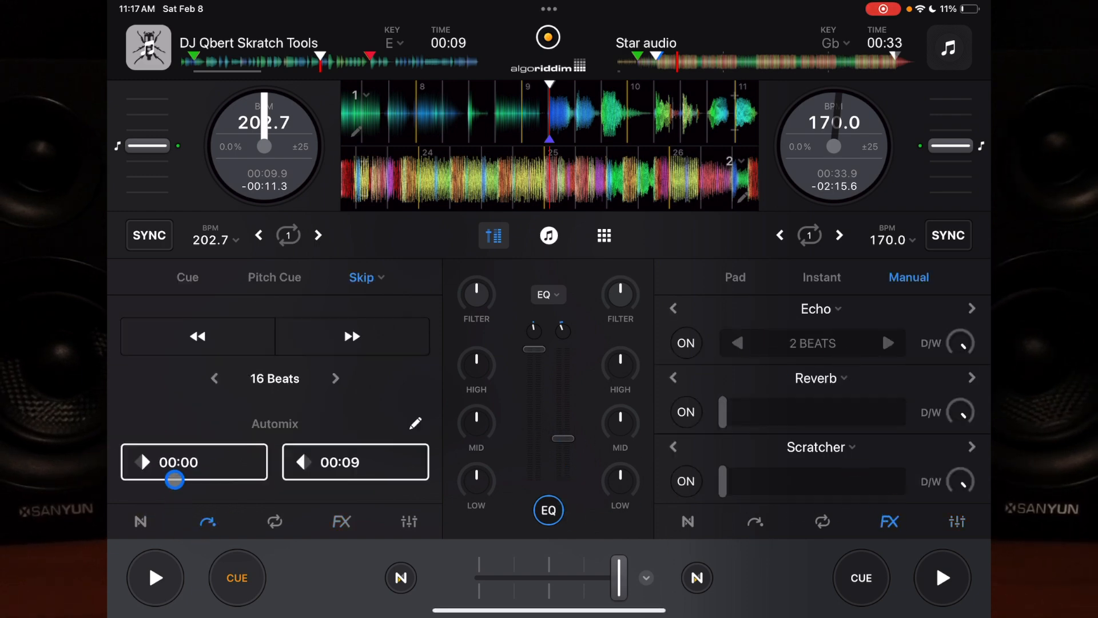
pyautogui.click(208, 521)
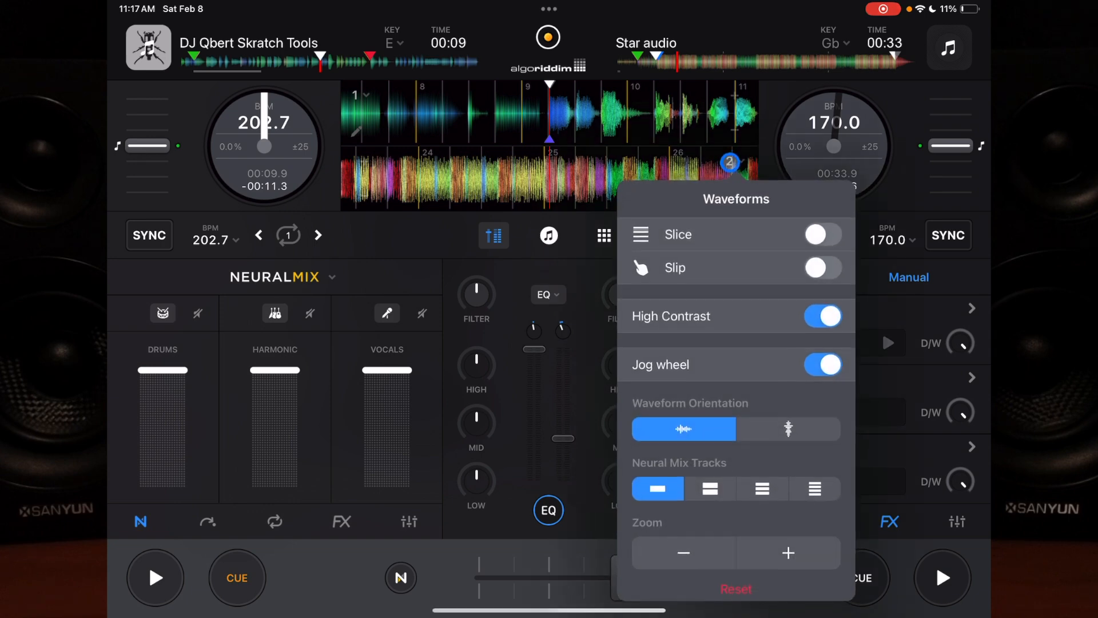
# Step: In waveform settings, toggle the jog wheels off and back on and split waveforms into Neural Mix stem lanes
pyautogui.click(822, 364)
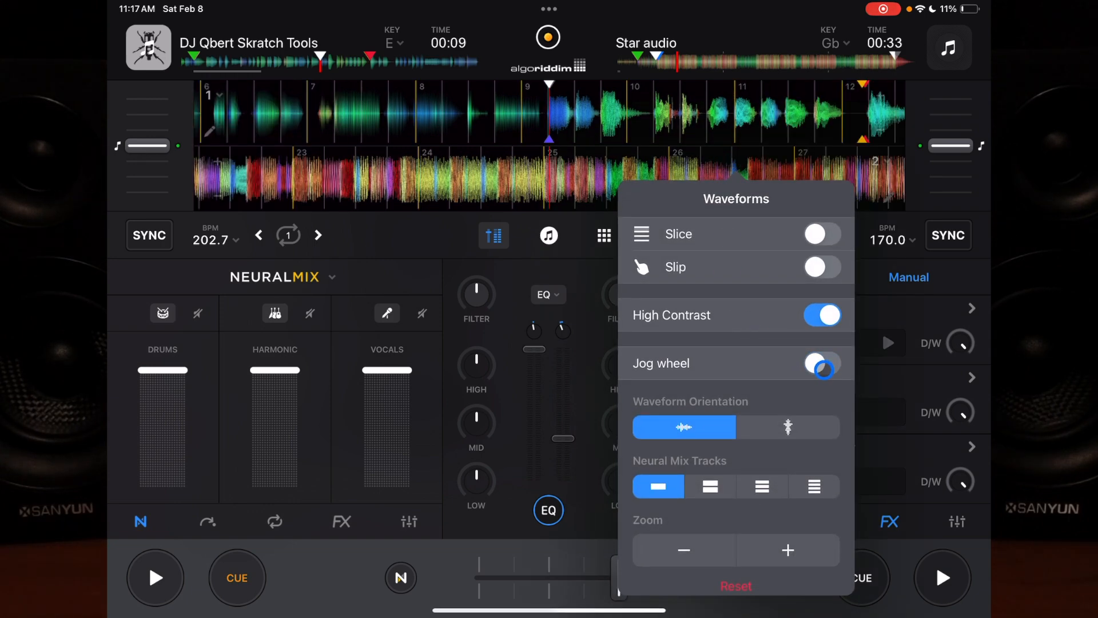
pyautogui.click(822, 362)
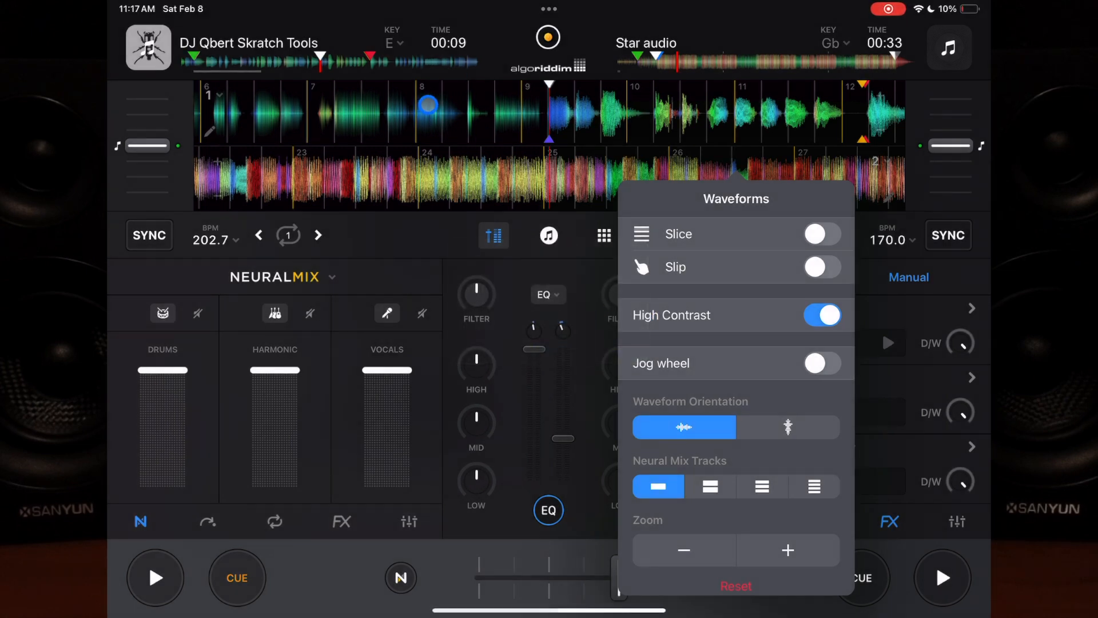
pyautogui.click(822, 363)
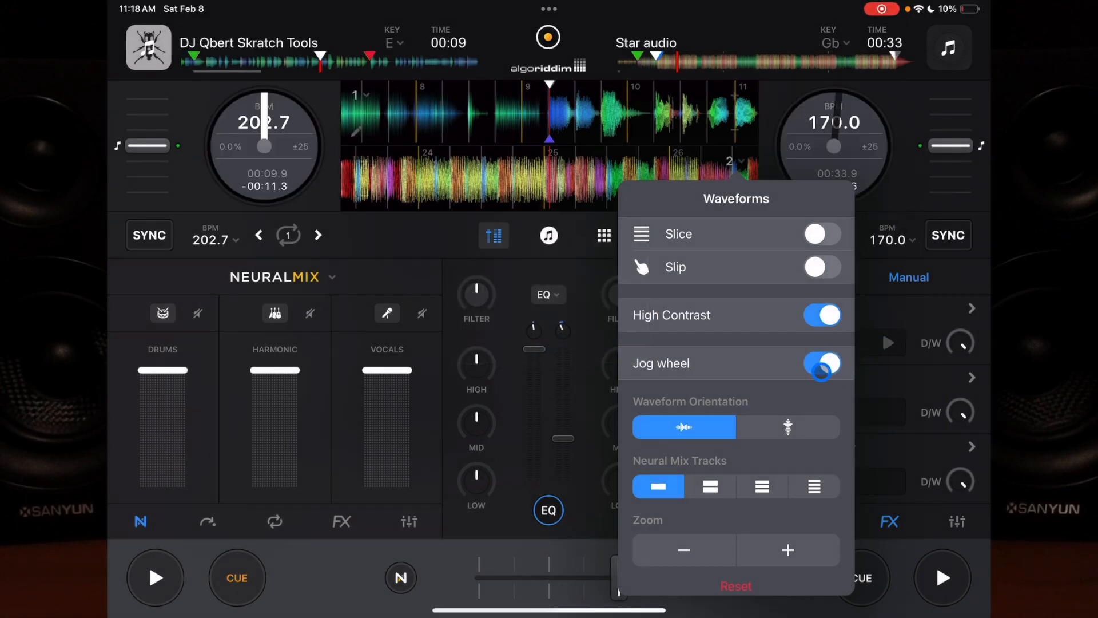
pyautogui.click(822, 363)
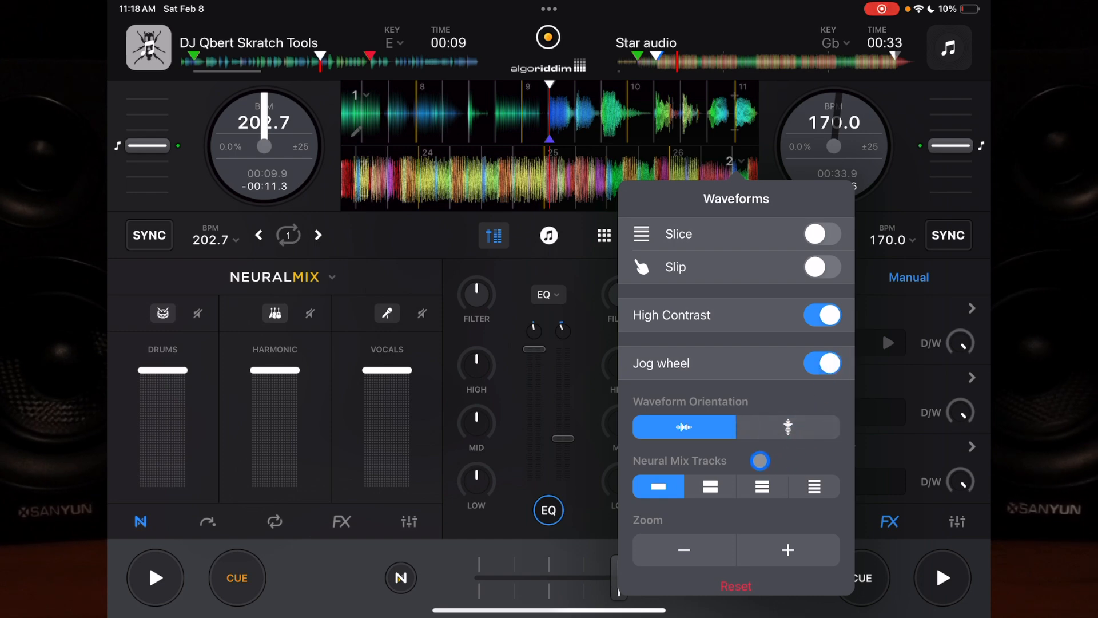
pyautogui.moveTo(758, 460); pyautogui.dragTo(755, 504)
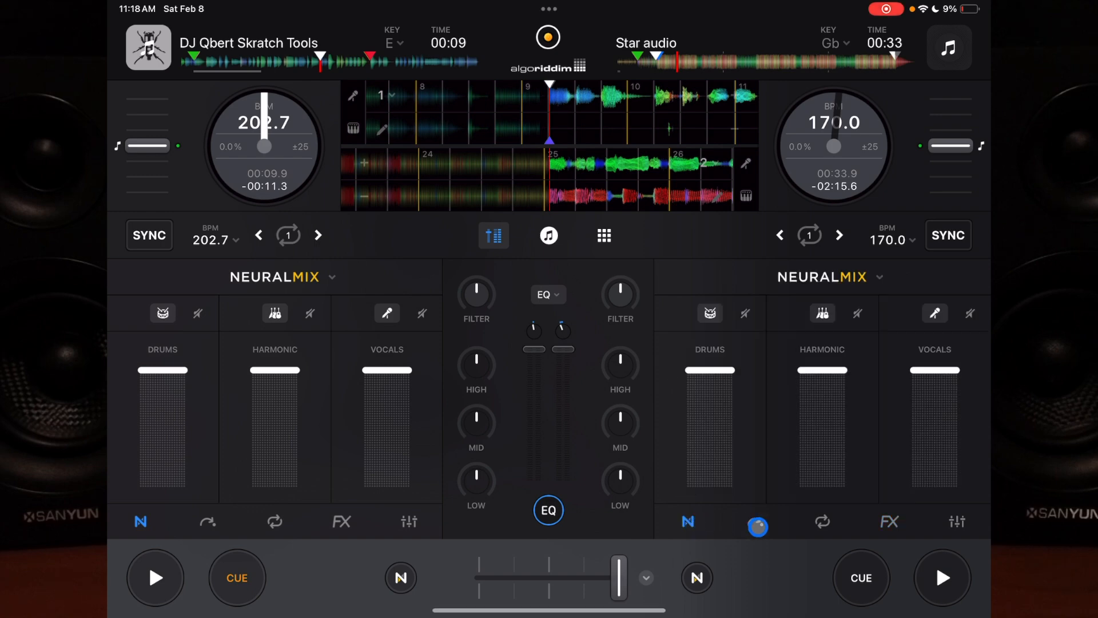
# Step: Switch the right deck's pad panel from Slice to Skip controls
pyautogui.click(757, 523)
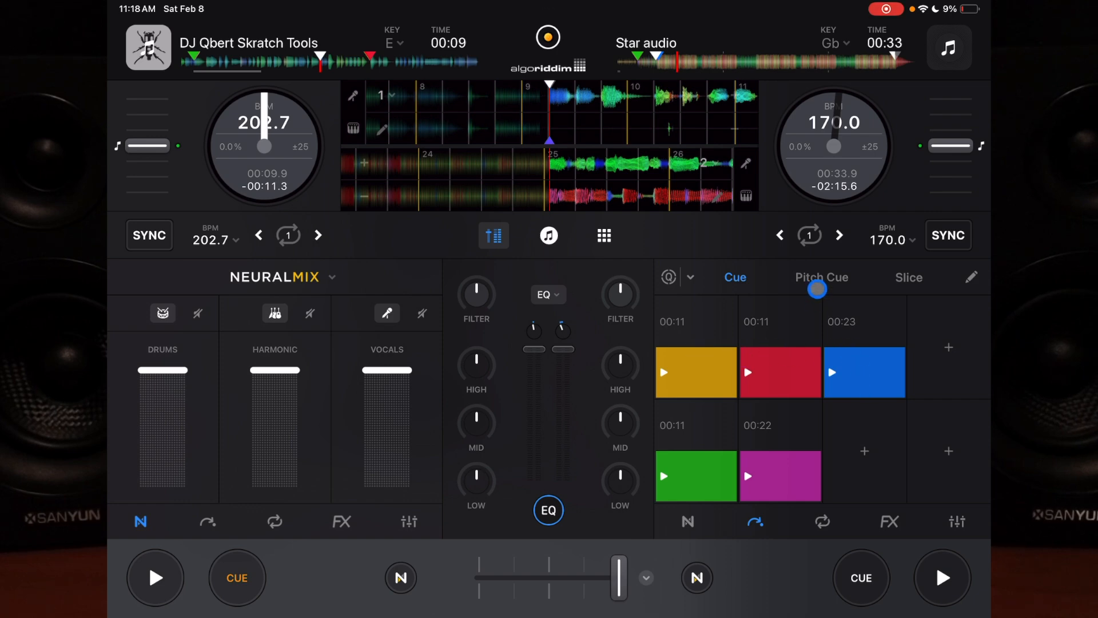
pyautogui.click(909, 277)
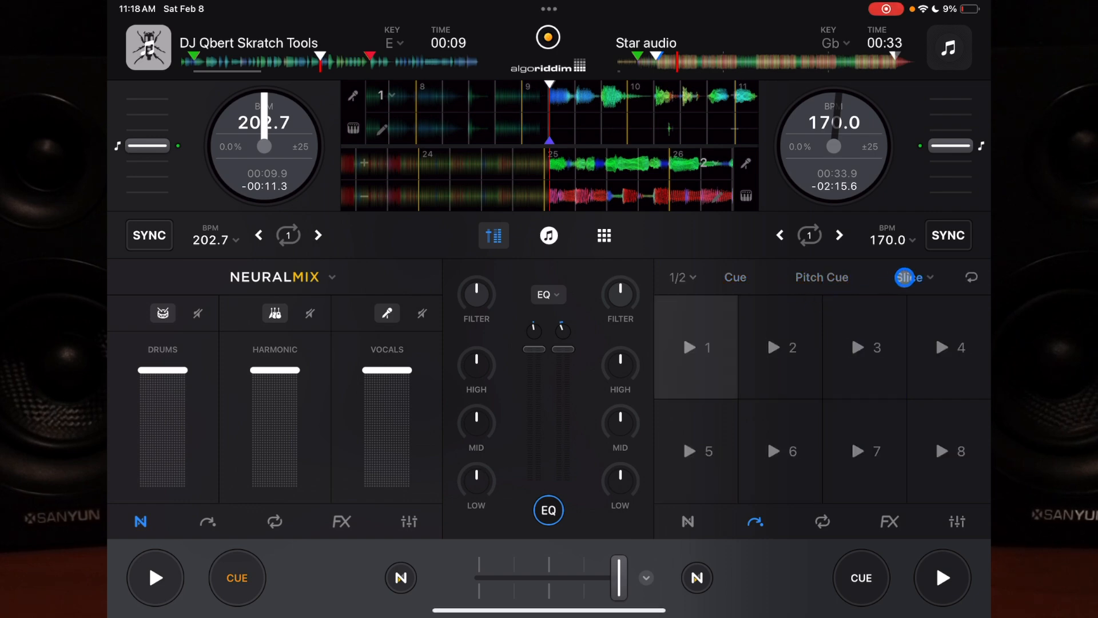
pyautogui.click(909, 277)
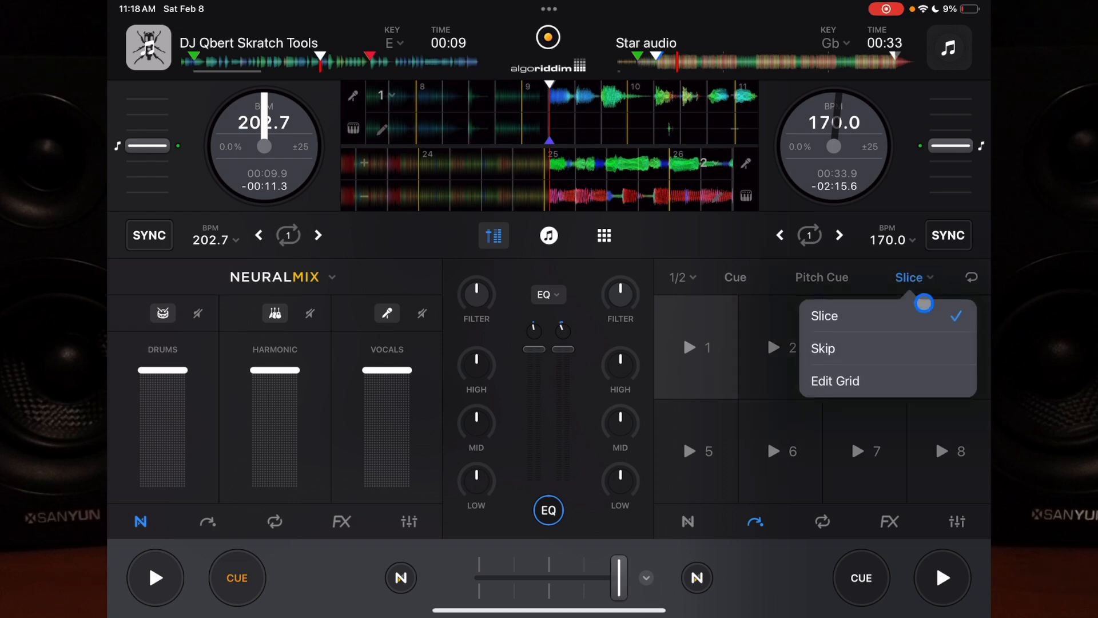
pyautogui.click(822, 348)
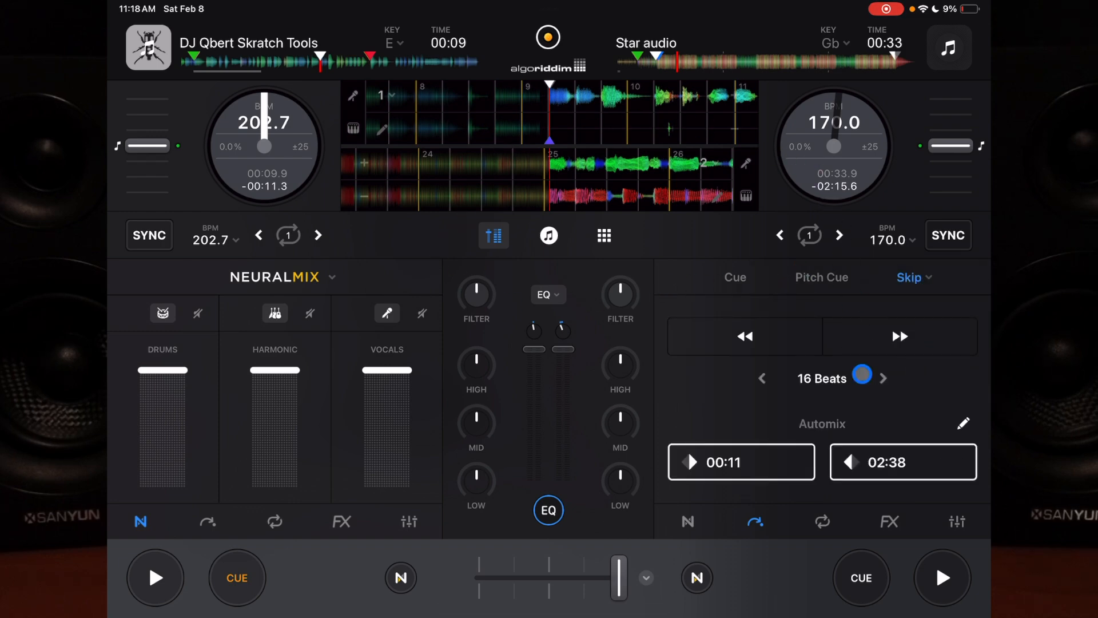
# Step: Jump Star audio to its 02:38 Automix end point
pyautogui.click(963, 425)
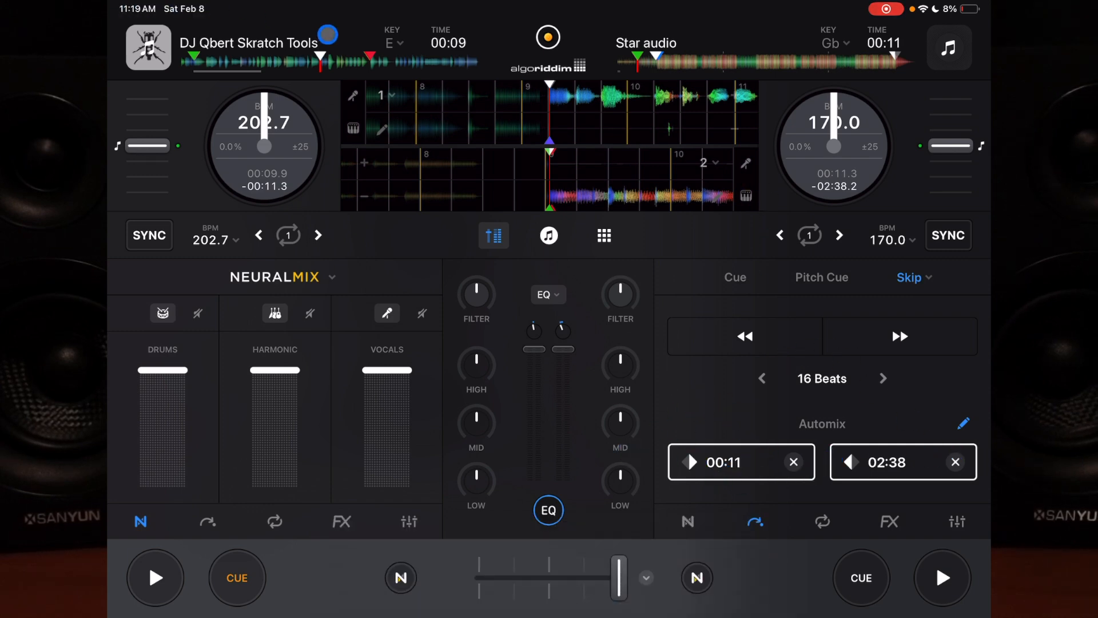
pyautogui.click(746, 470)
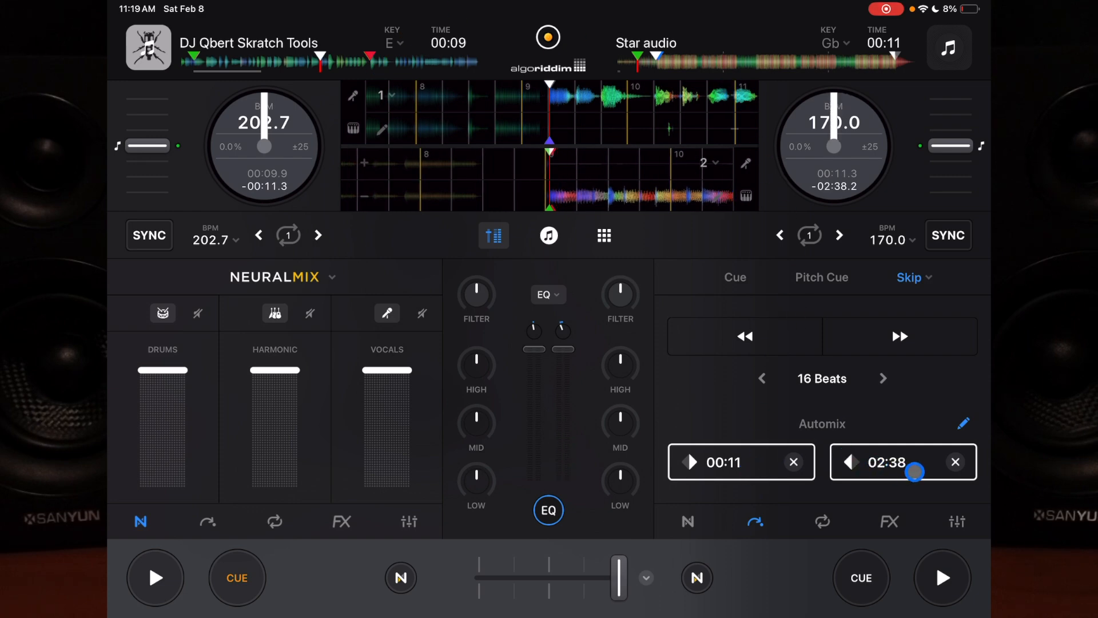
pyautogui.click(941, 577)
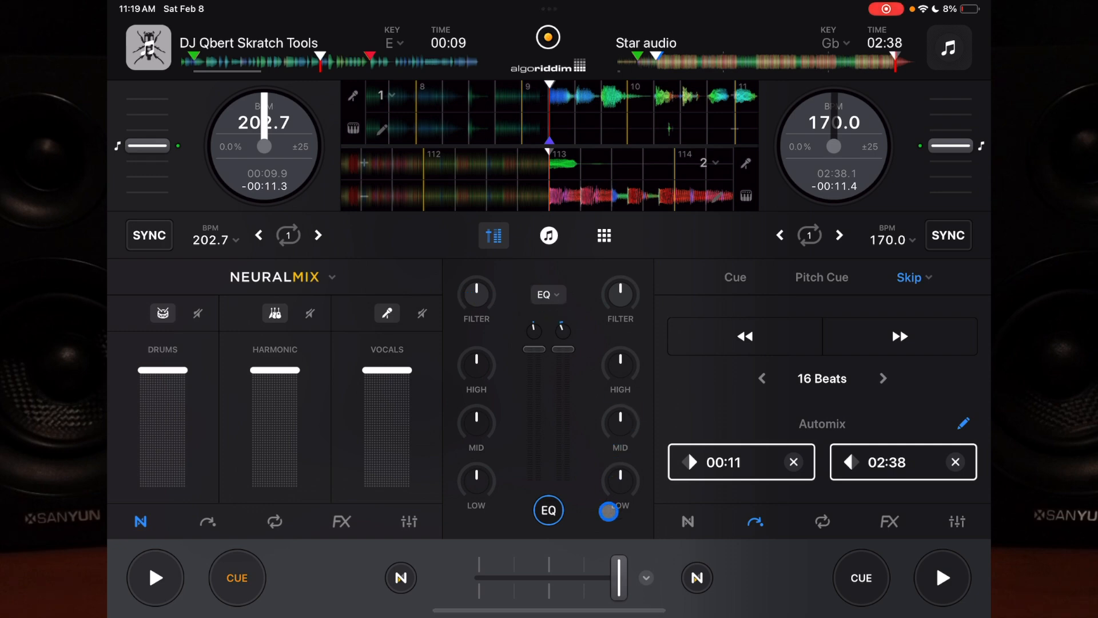
# Step: Change the mixer's equalizer type to Neural Mix EQ
pyautogui.click(548, 294)
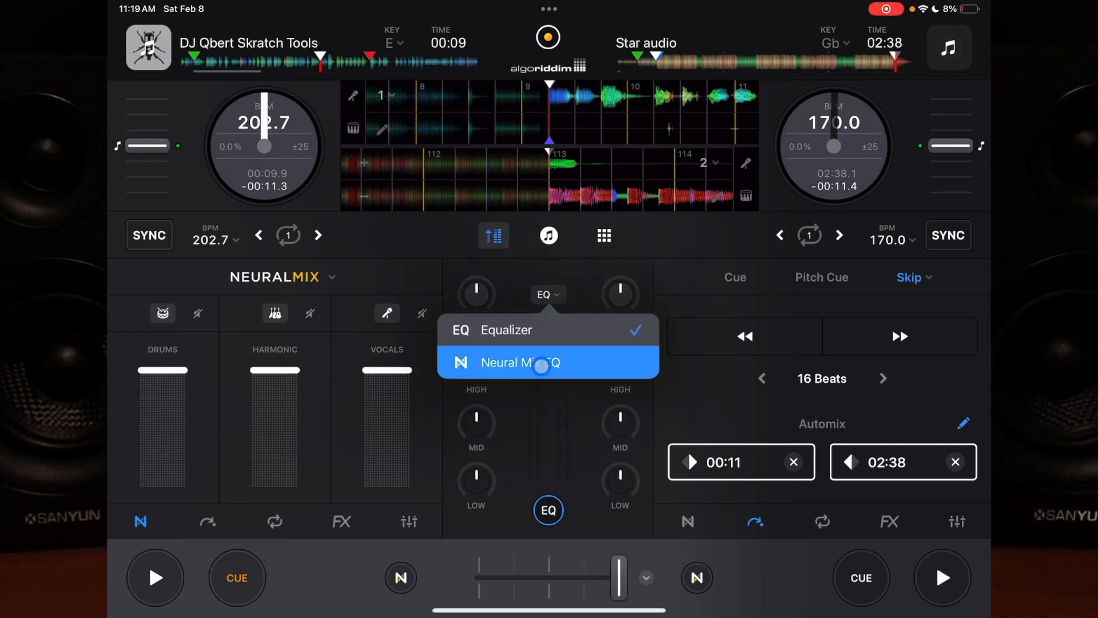
pyautogui.click(521, 363)
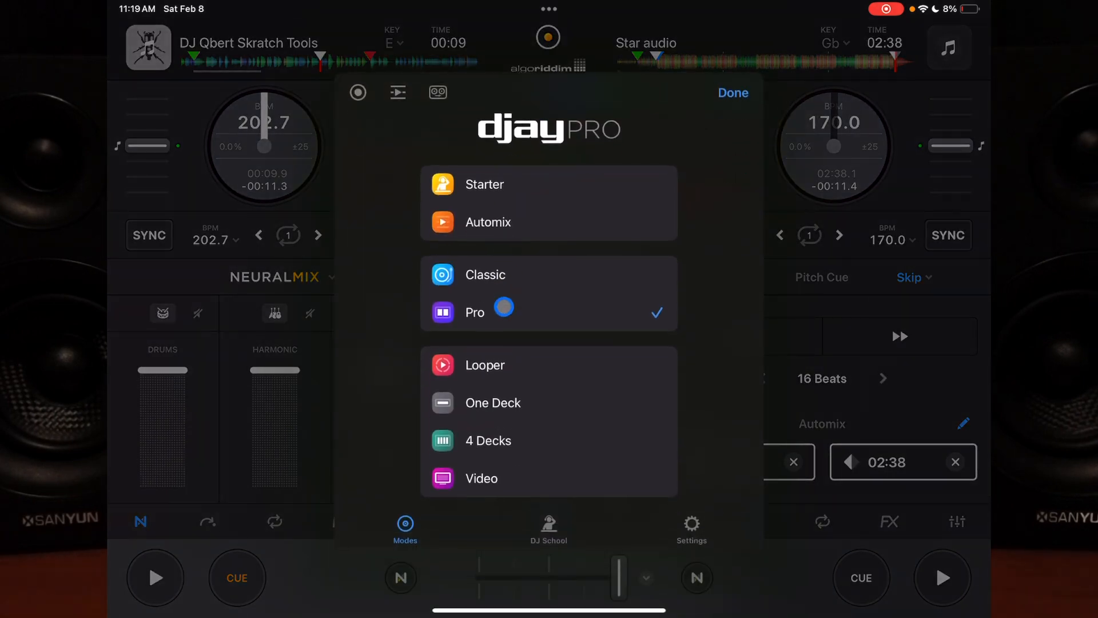
# Step: Switch to the Classic two-turntable layout and seek Star audio back to around 02:25
pyautogui.click(732, 92)
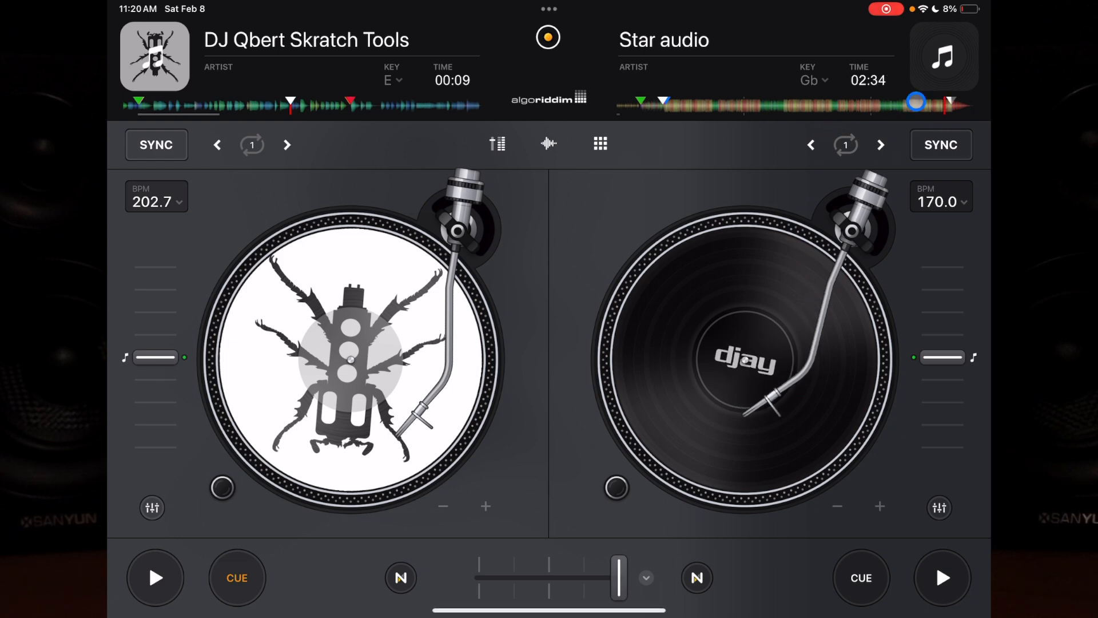
pyautogui.click(941, 576)
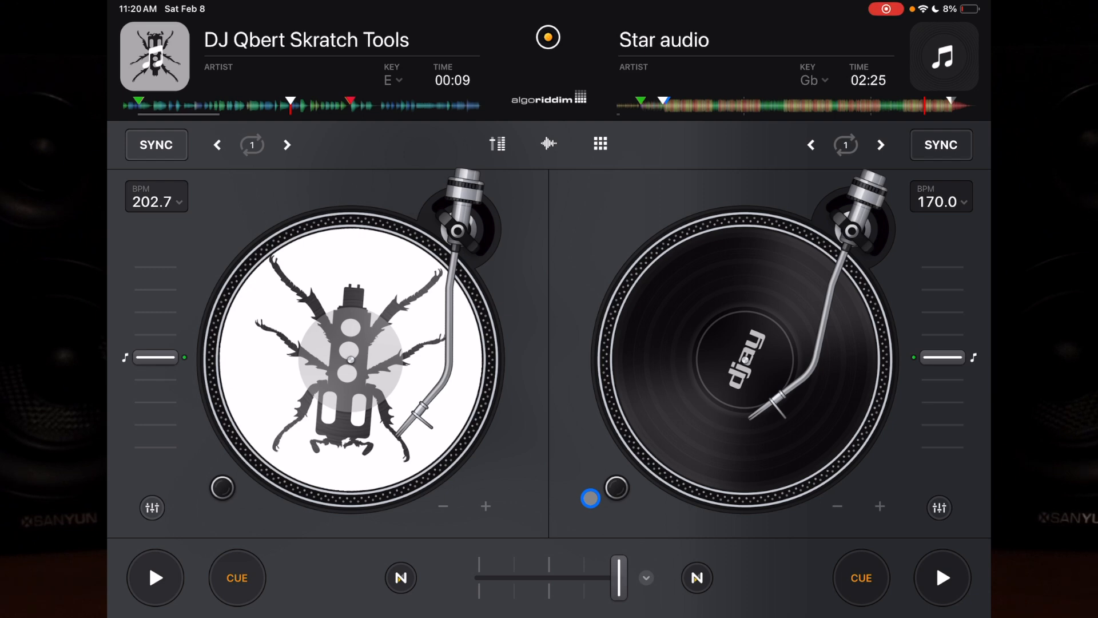
pyautogui.click(590, 498)
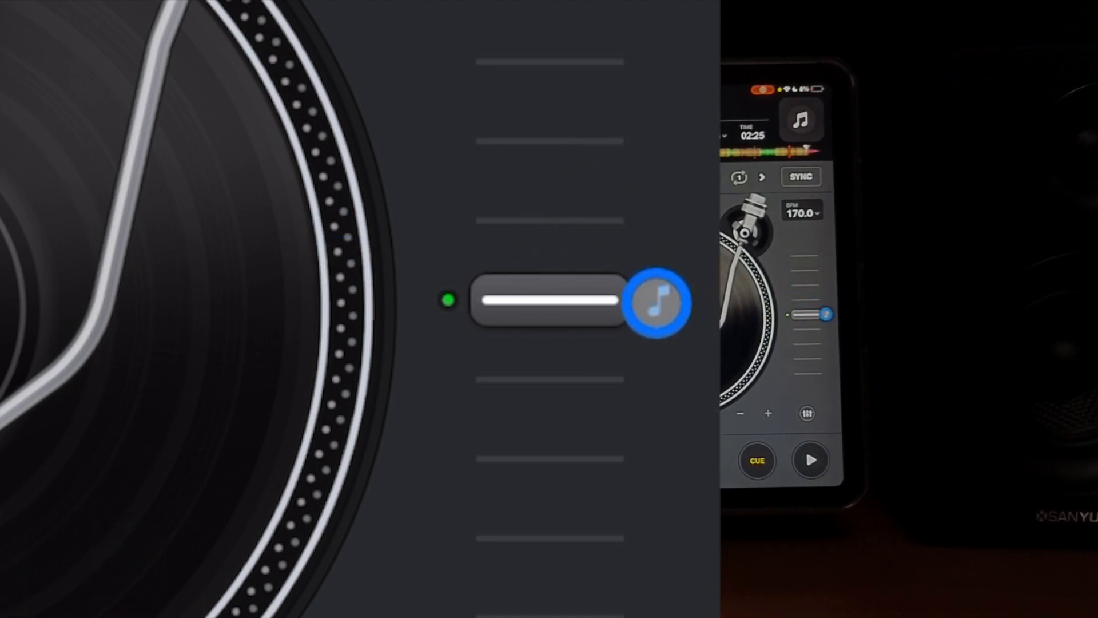
pyautogui.moveTo(655, 302); pyautogui.dragTo(637, 298)
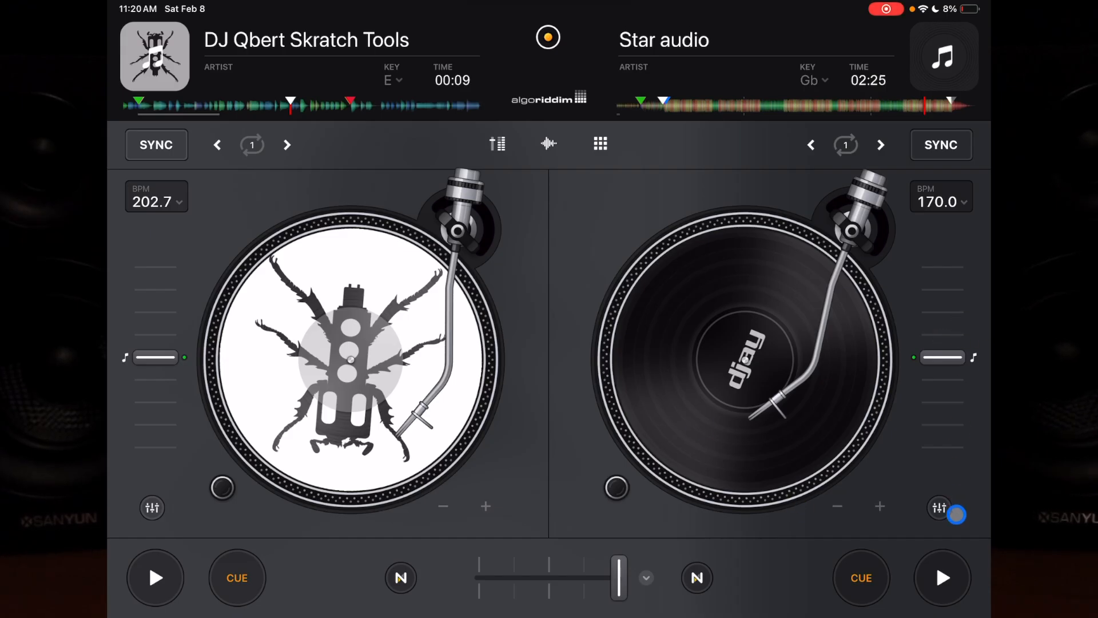
# Step: Play Star audio and bend its pitch fader down to about 144 BPM and back near 171 BPM
pyautogui.click(941, 576)
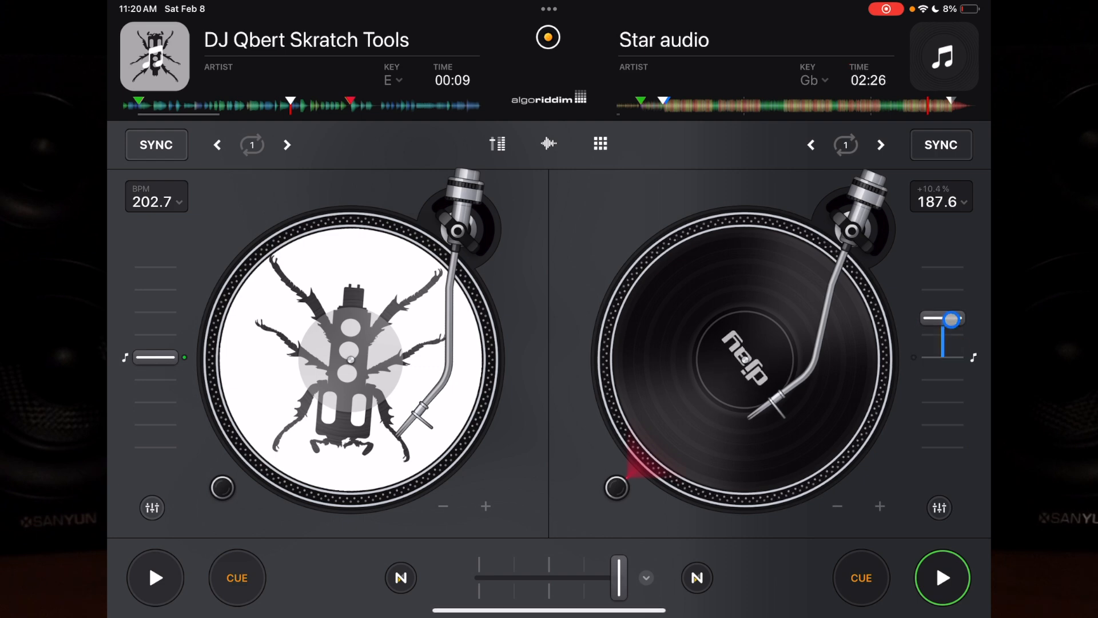
pyautogui.moveTo(941, 319); pyautogui.dragTo(941, 417)
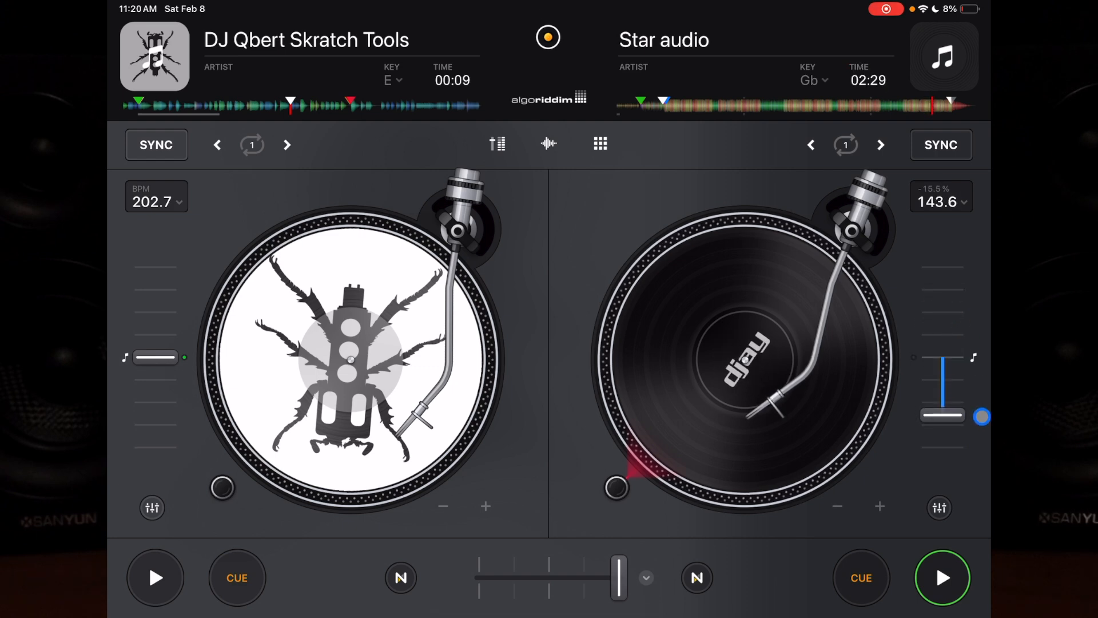
pyautogui.moveTo(980, 416); pyautogui.dragTo(961, 371)
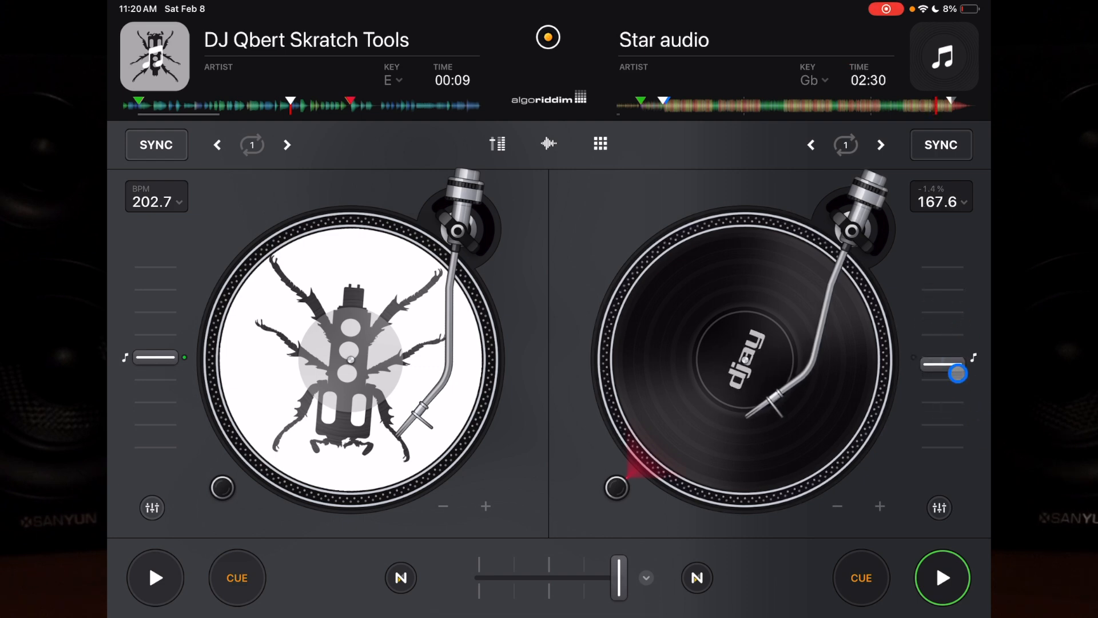
pyautogui.click(942, 576)
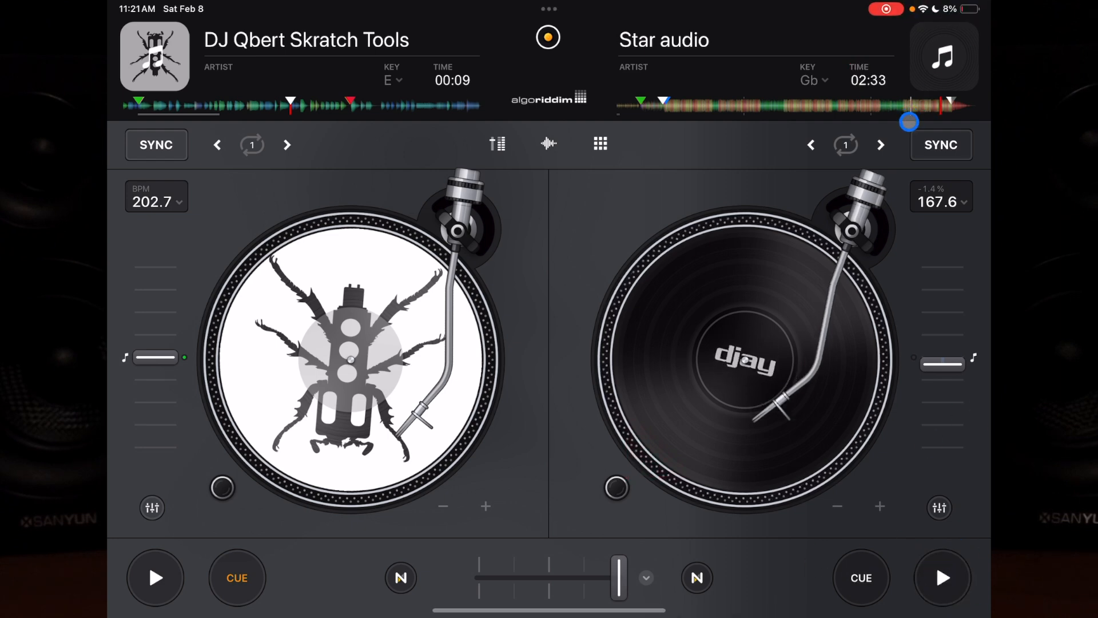
pyautogui.moveTo(944, 364); pyautogui.dragTo(944, 345)
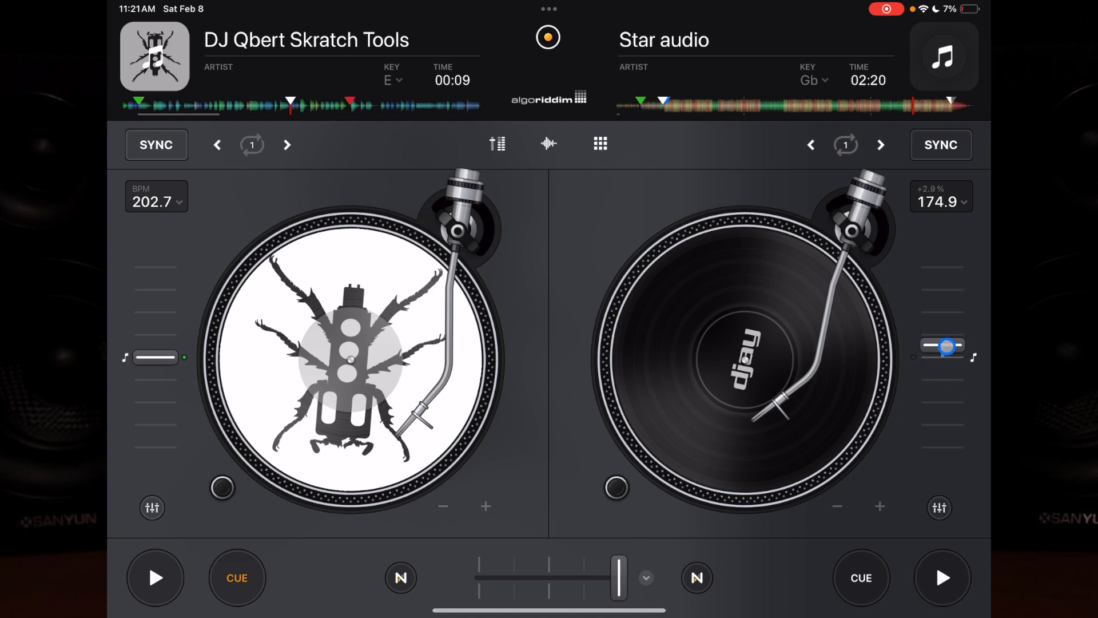
pyautogui.moveTo(944, 345); pyautogui.dragTo(949, 354)
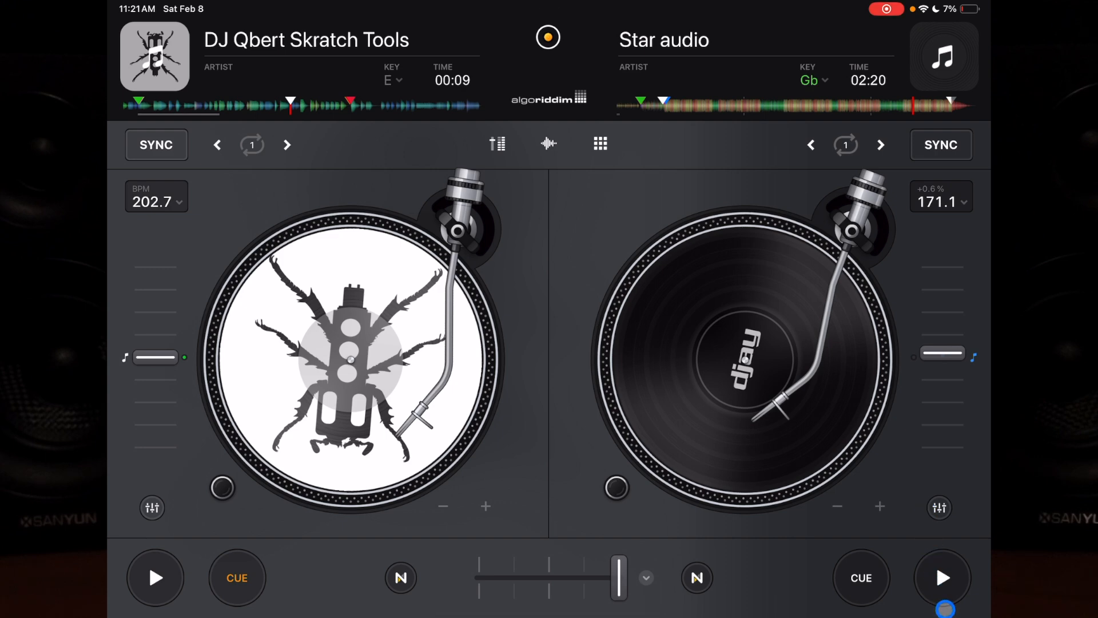
# Step: With key lock holding Gb, slow Star audio to about 144 BPM then push it up to about 195 BPM
pyautogui.click(942, 577)
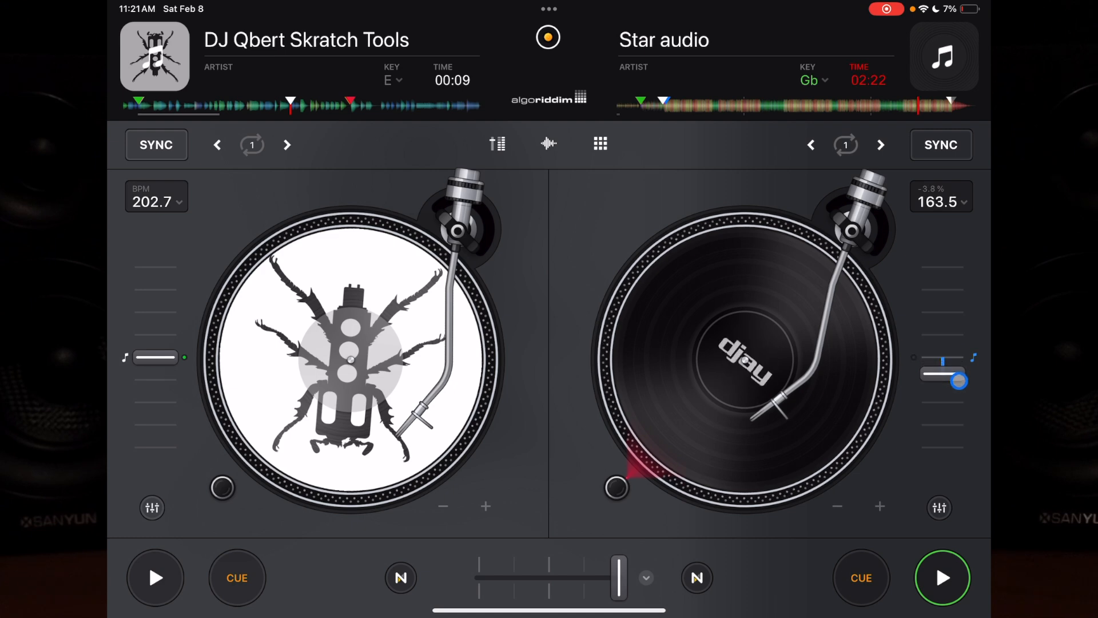
pyautogui.moveTo(944, 376); pyautogui.dragTo(943, 419)
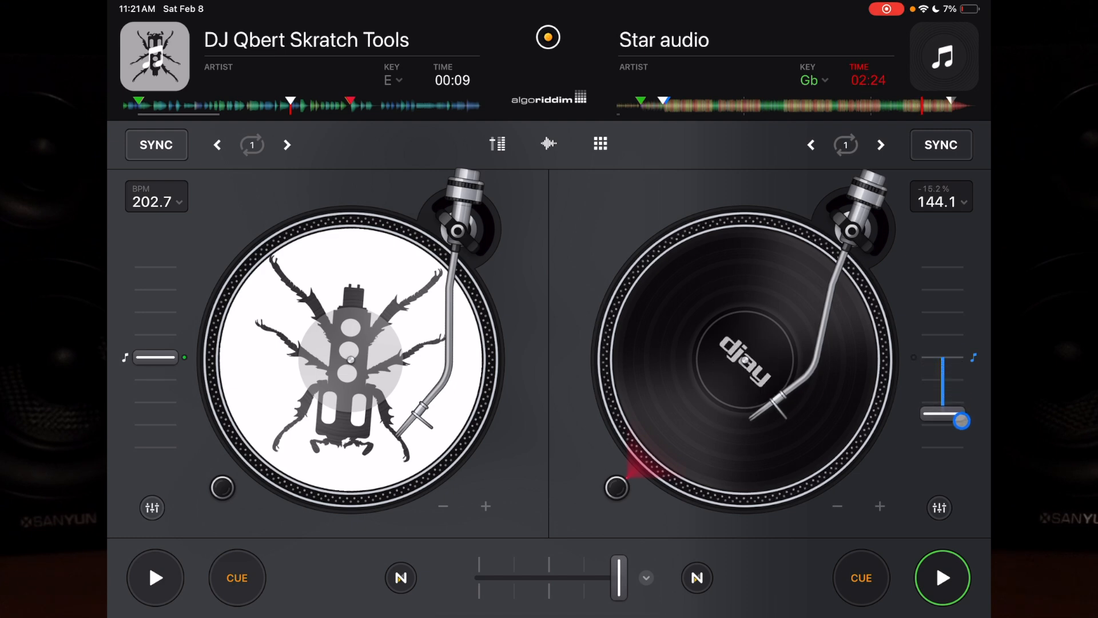
pyautogui.moveTo(945, 420); pyautogui.dragTo(944, 302)
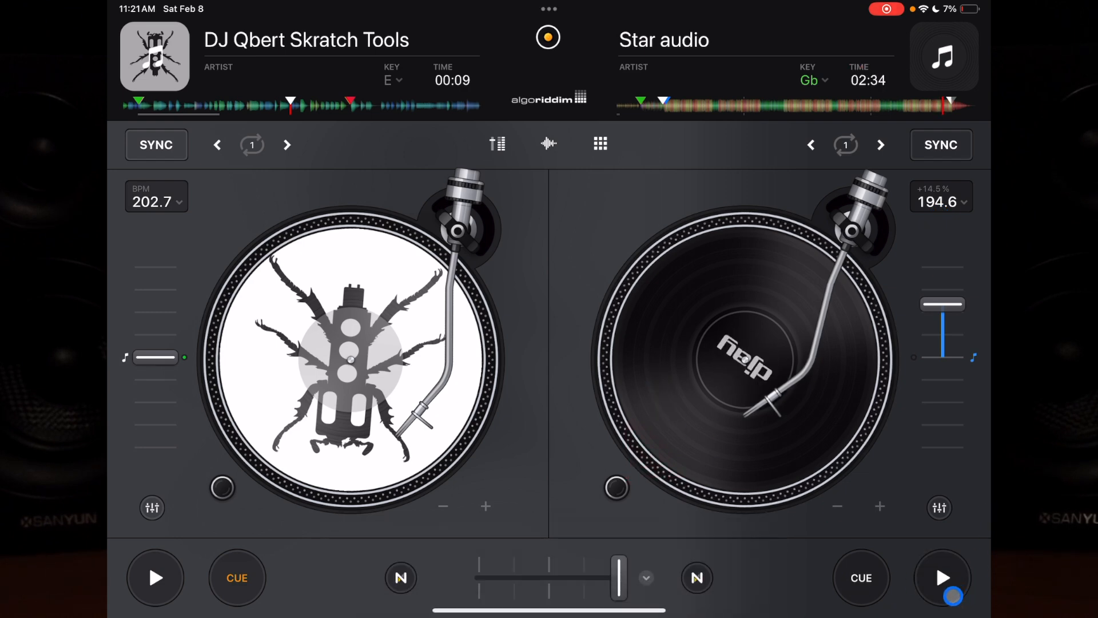
# Step: Pause Star audio, move the crossfader to the middle, then fully to the Star audio side
pyautogui.click(766, 445)
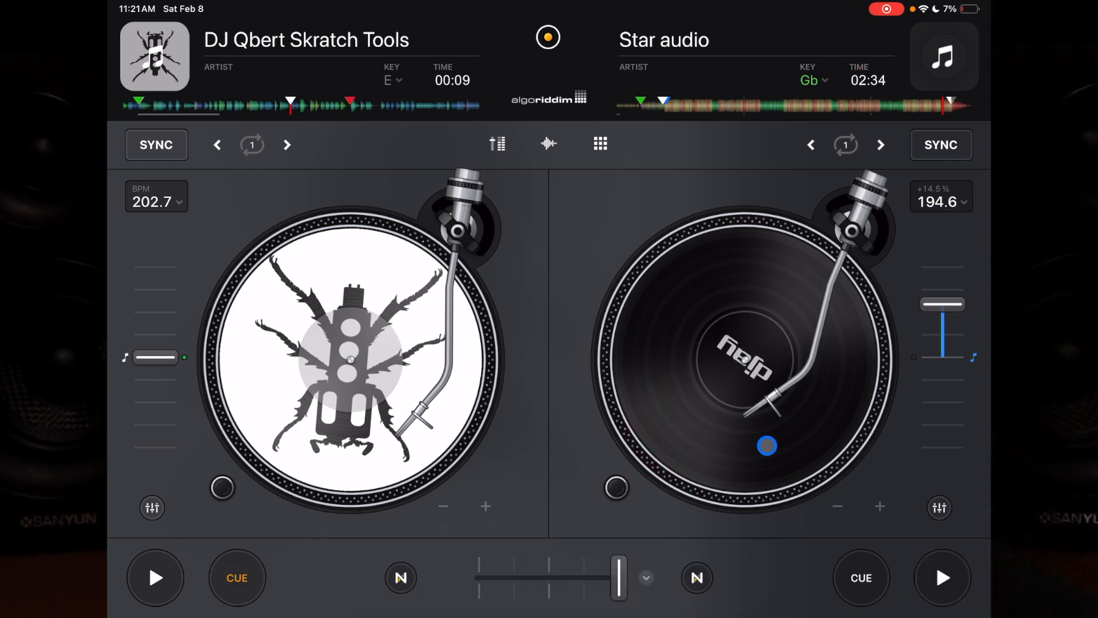
pyautogui.moveTo(619, 576); pyautogui.dragTo(547, 576)
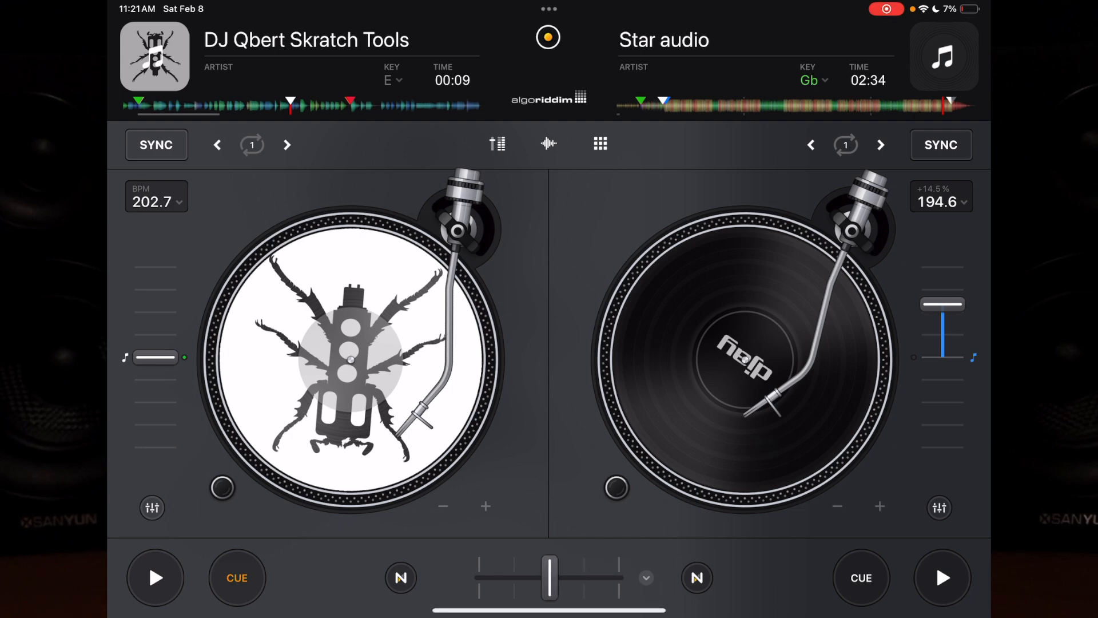
pyautogui.moveTo(548, 577); pyautogui.dragTo(619, 577)
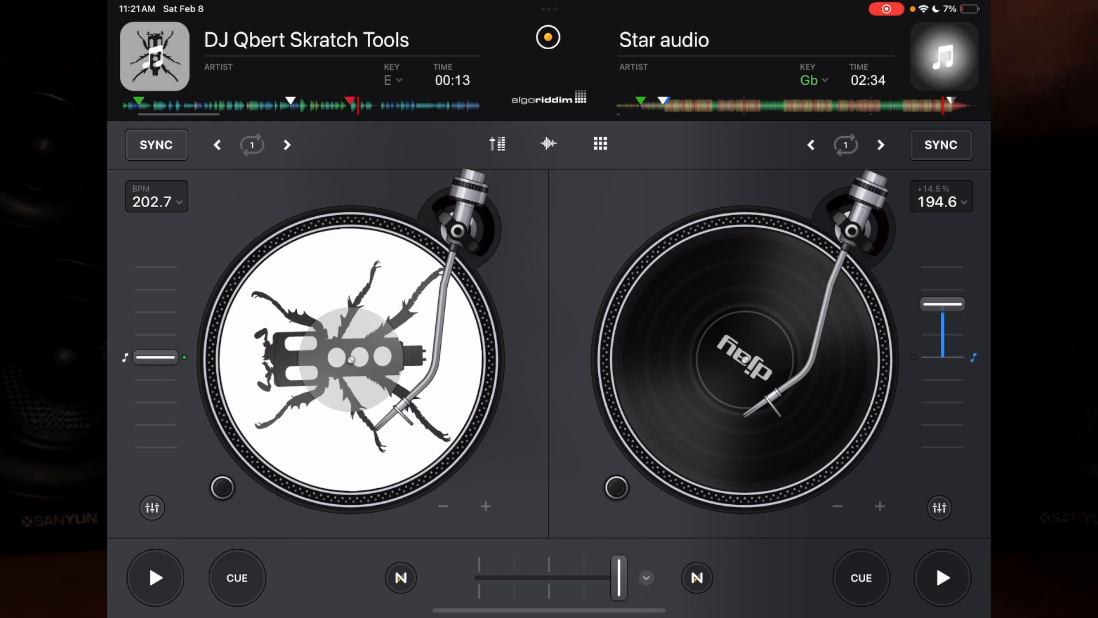
# Step: Double DJ Qbert Skratch Tools onto the right deck and slide the crossfader across and back
pyautogui.click(944, 58)
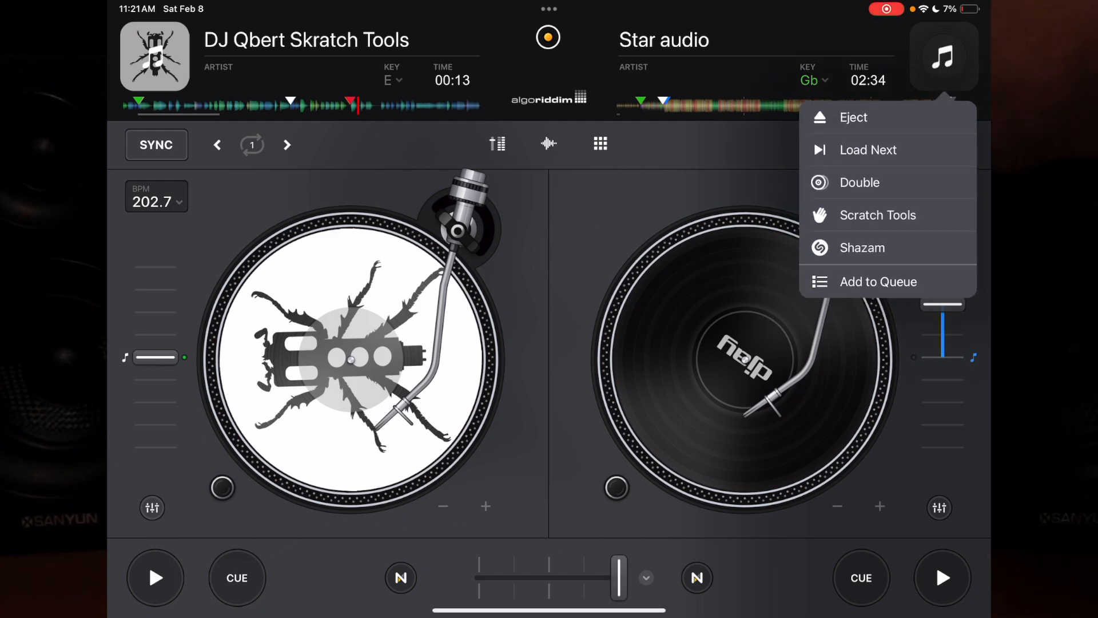
pyautogui.click(859, 182)
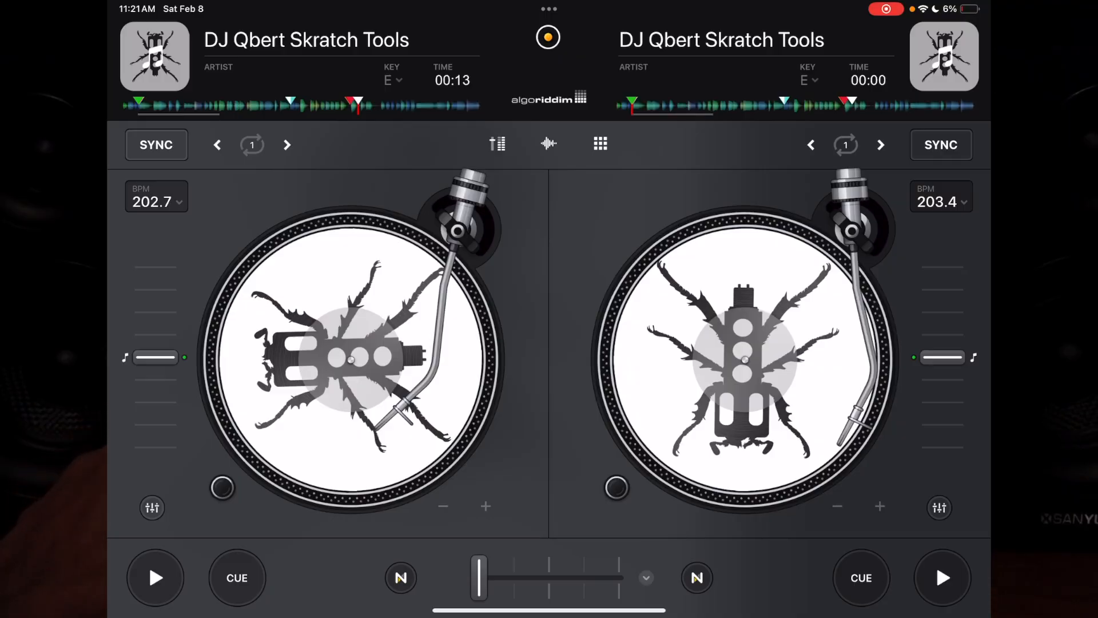
pyautogui.moveTo(479, 576); pyautogui.dragTo(532, 576)
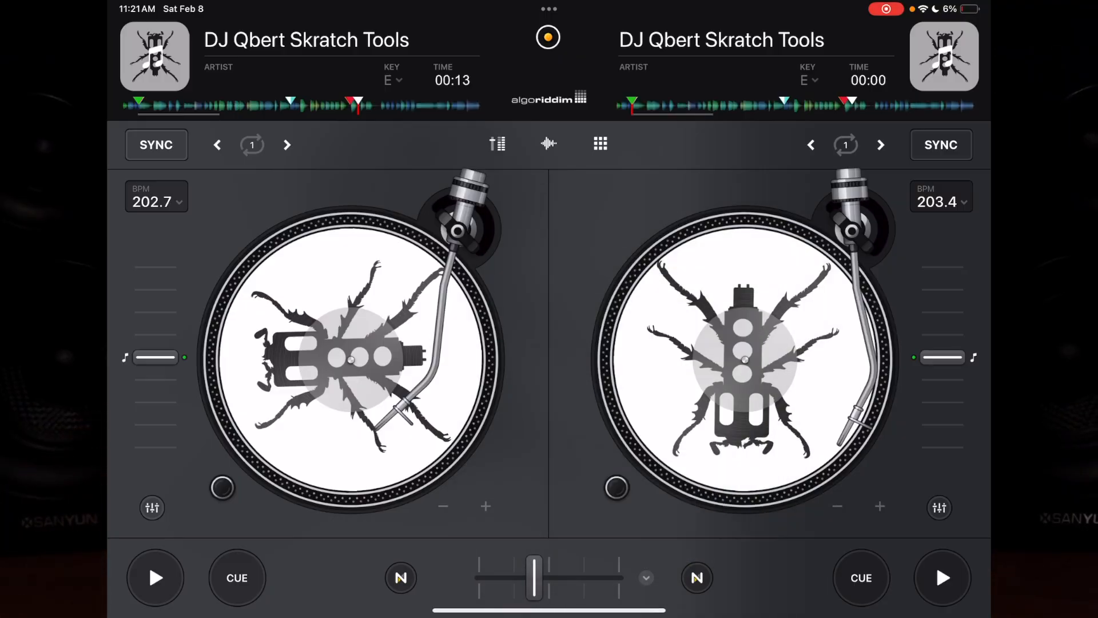
pyautogui.moveTo(532, 576); pyautogui.dragTo(480, 576)
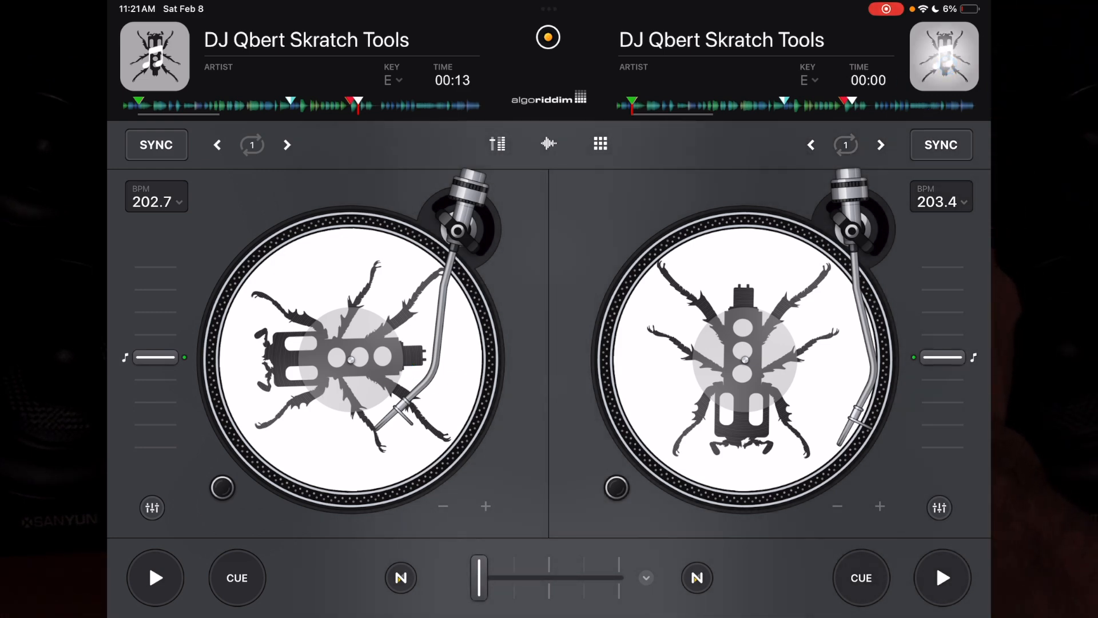
pyautogui.click(943, 57)
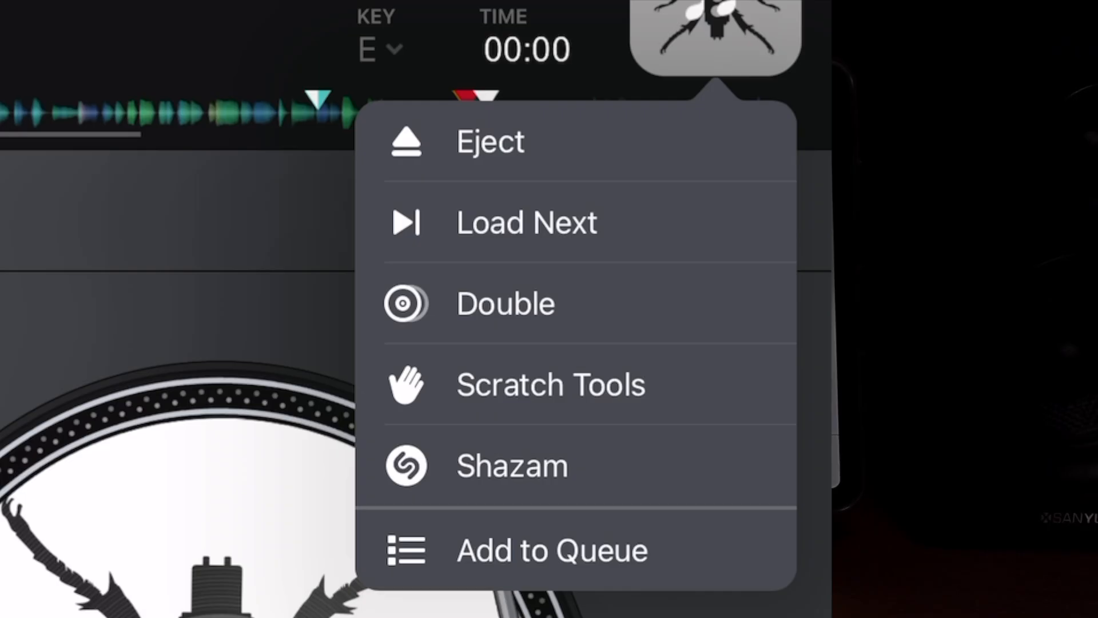
# Step: Review the right deck's menu items and dismiss the options list without choosing one
pyautogui.click(483, 316)
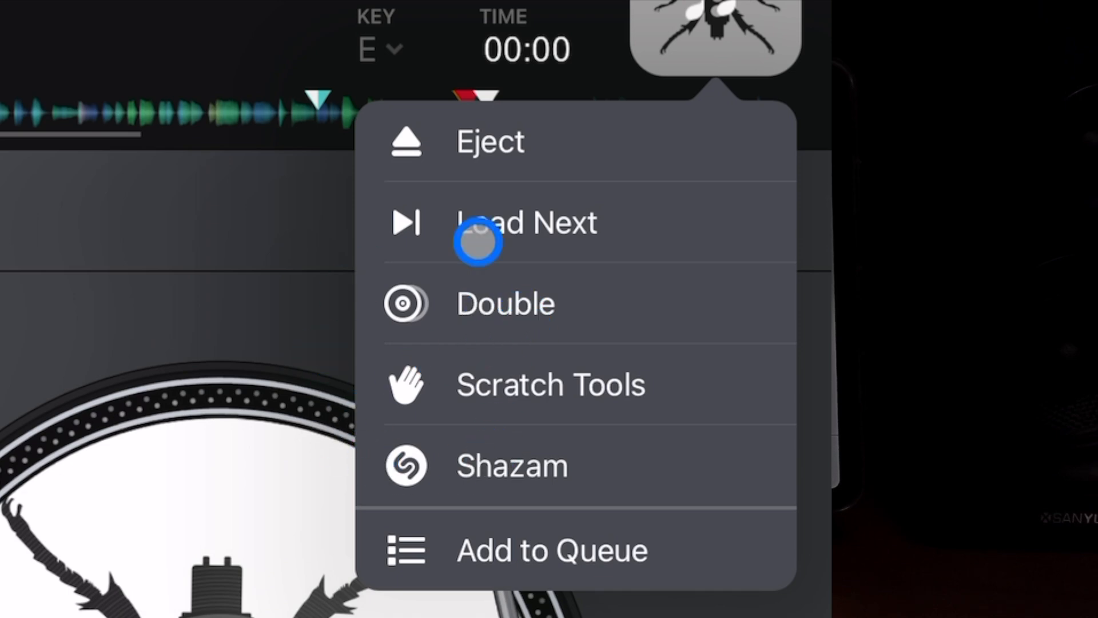
pyautogui.moveTo(580, 302)
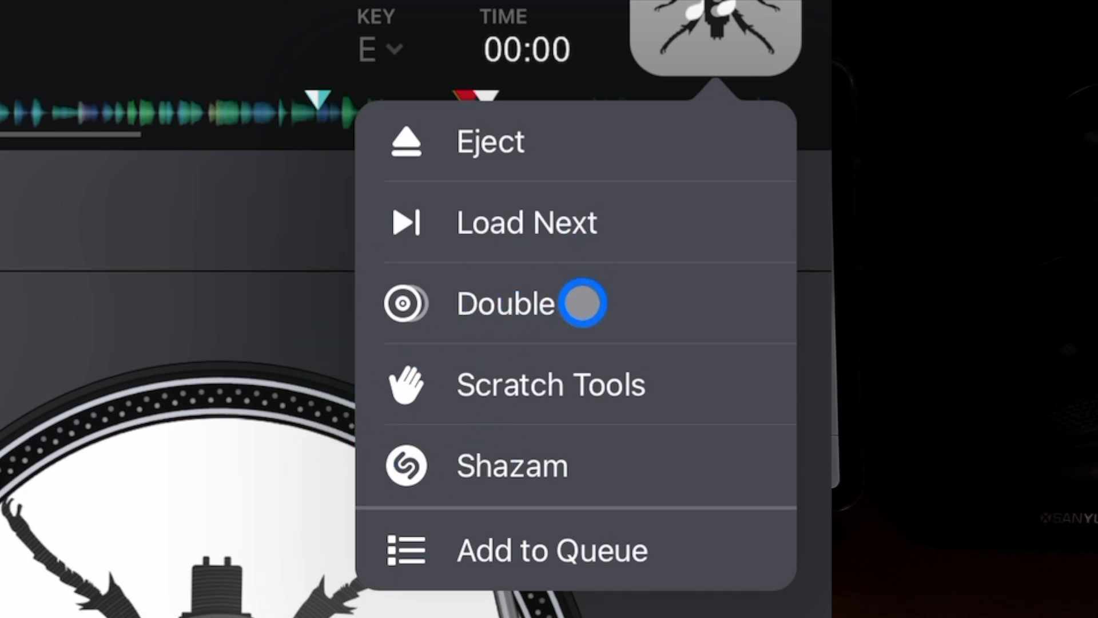
pyautogui.click(405, 384)
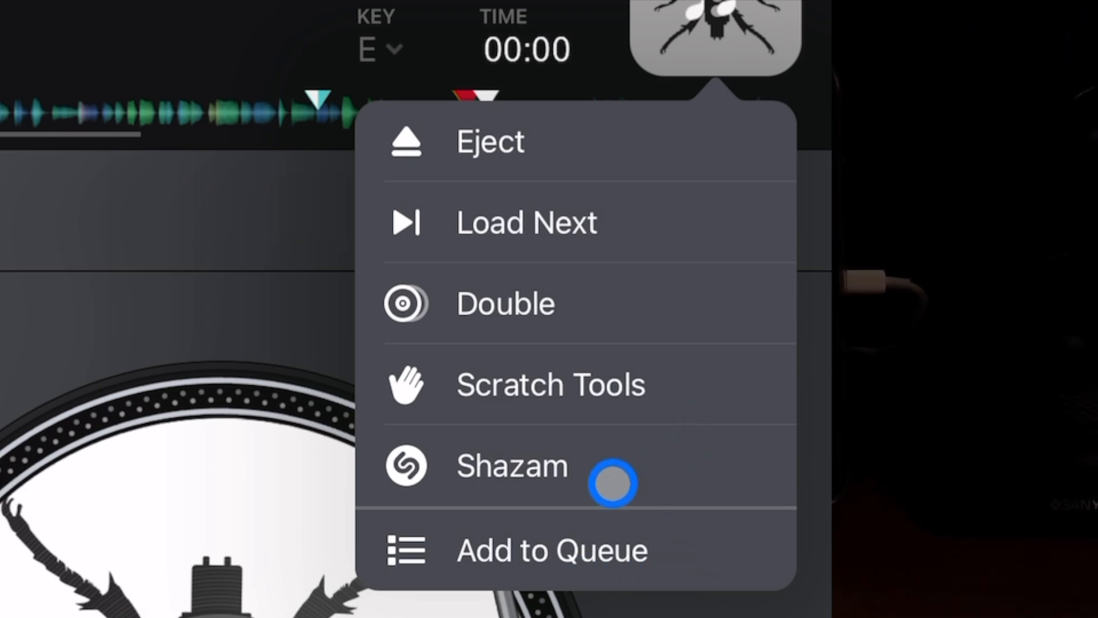
pyautogui.click(612, 482)
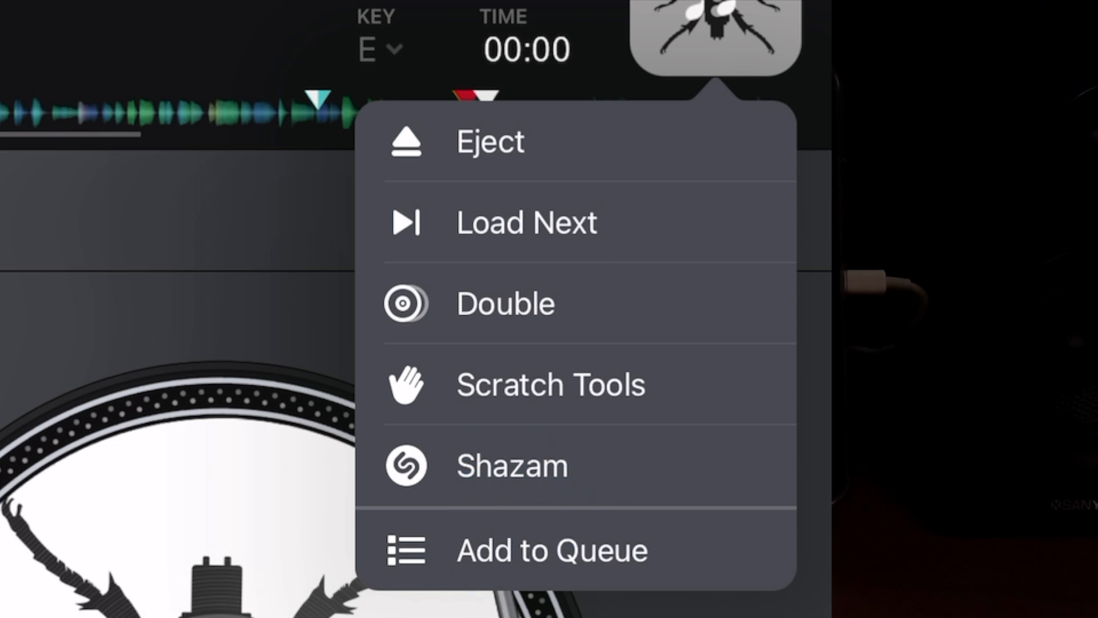
pyautogui.click(553, 475)
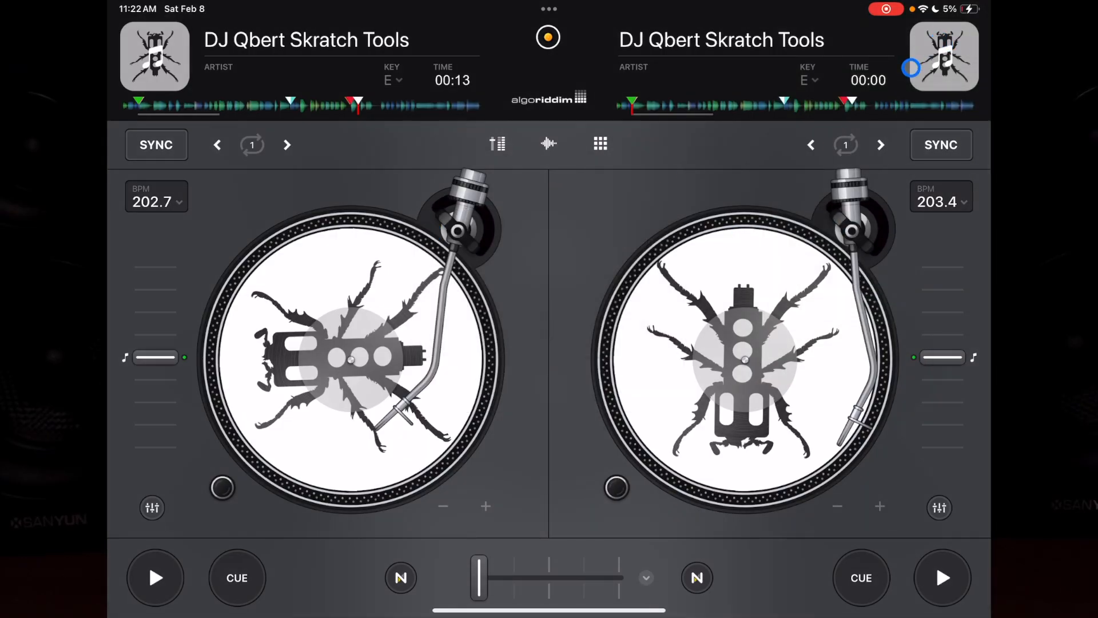
# Step: Eject DJ Qbert Skratch Tools from the right deck, then enter video mixing mode
pyautogui.click(943, 56)
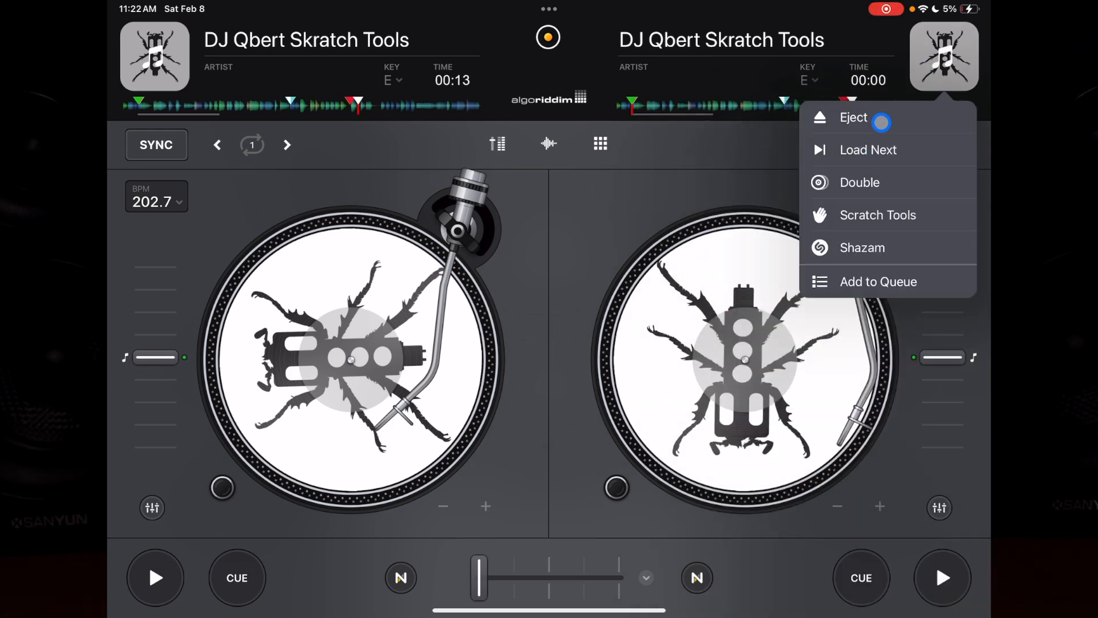
pyautogui.click(853, 117)
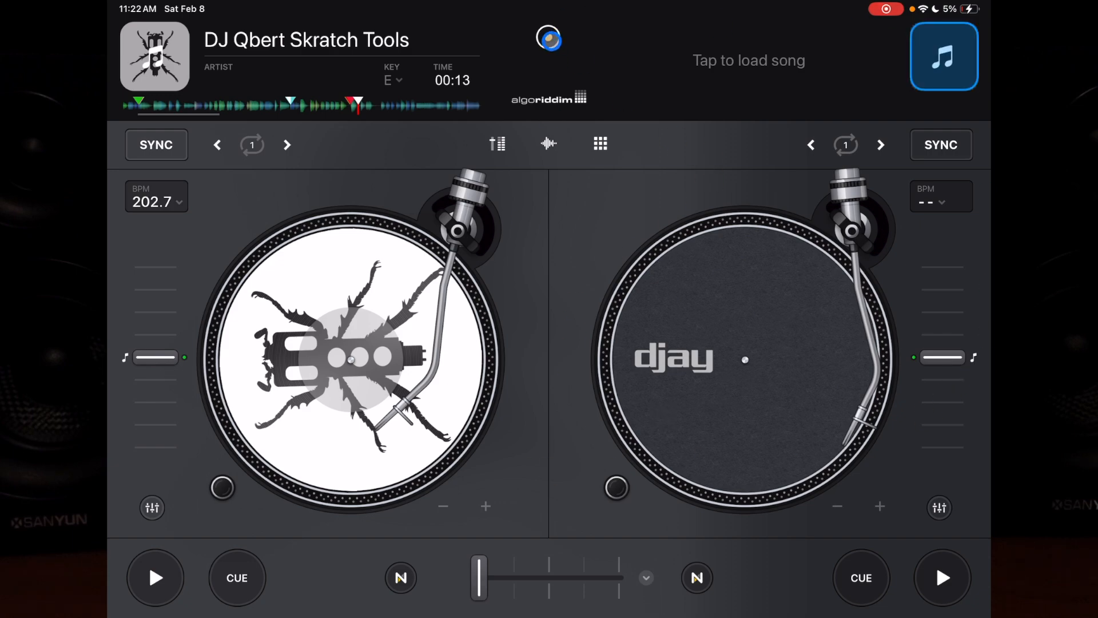
pyautogui.click(548, 38)
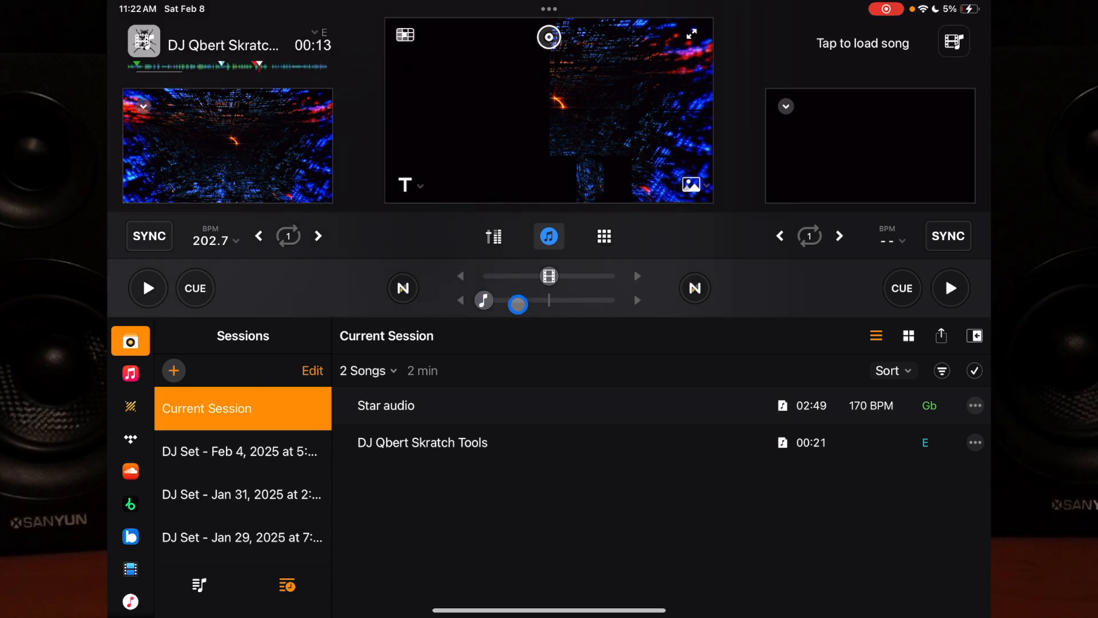
# Step: Center the audio mix and switch on Split Audio/Video in the video transition options
pyautogui.moveTo(518, 303); pyautogui.dragTo(561, 310)
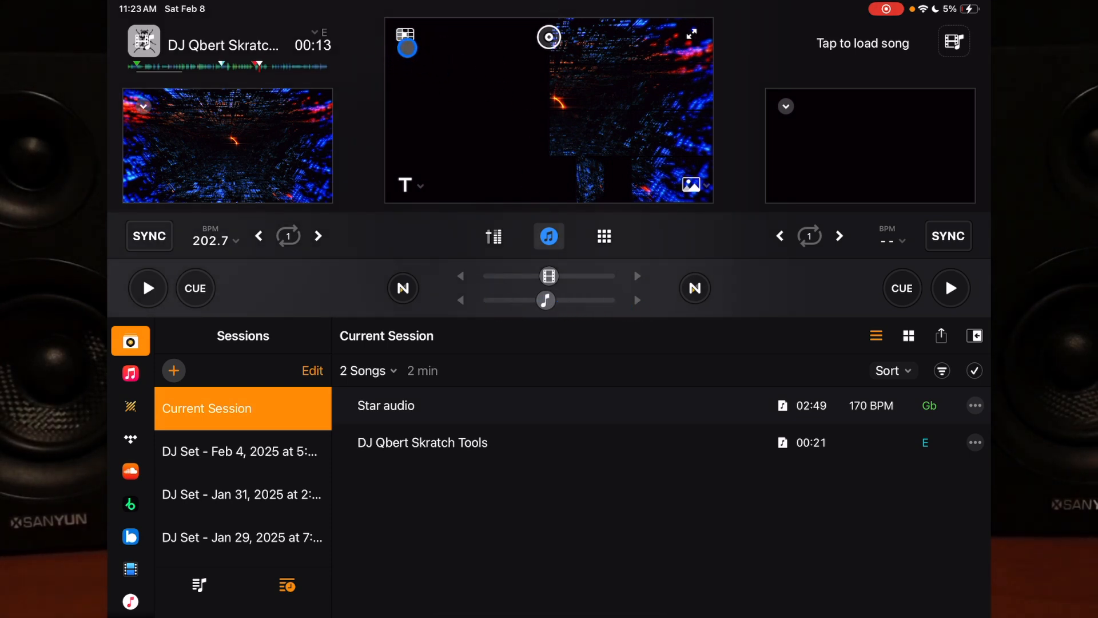
pyautogui.click(405, 36)
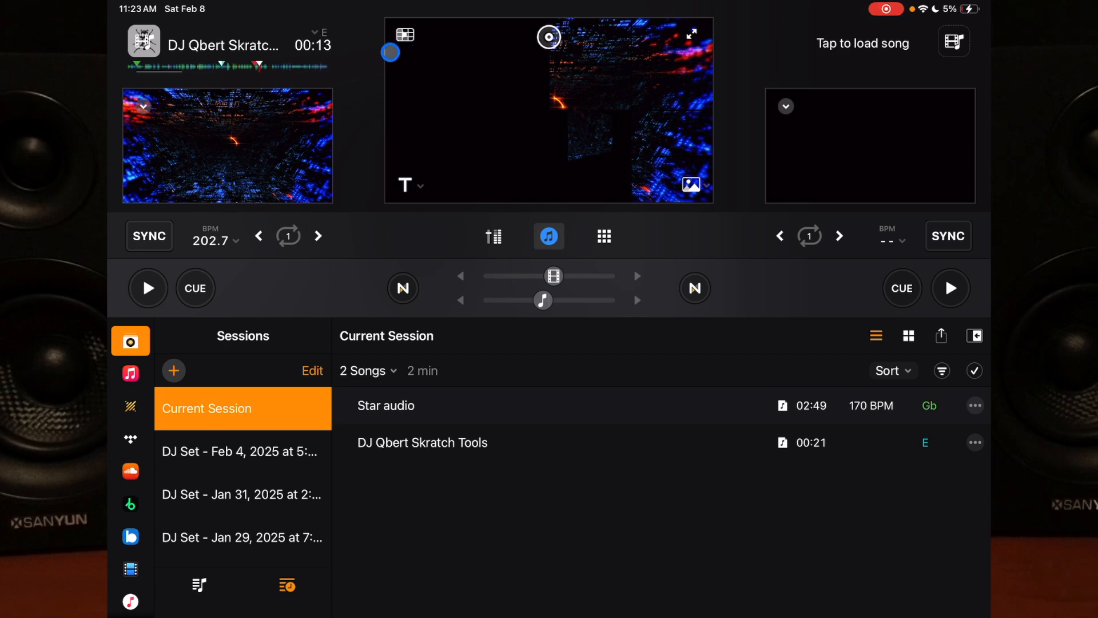
pyautogui.click(405, 35)
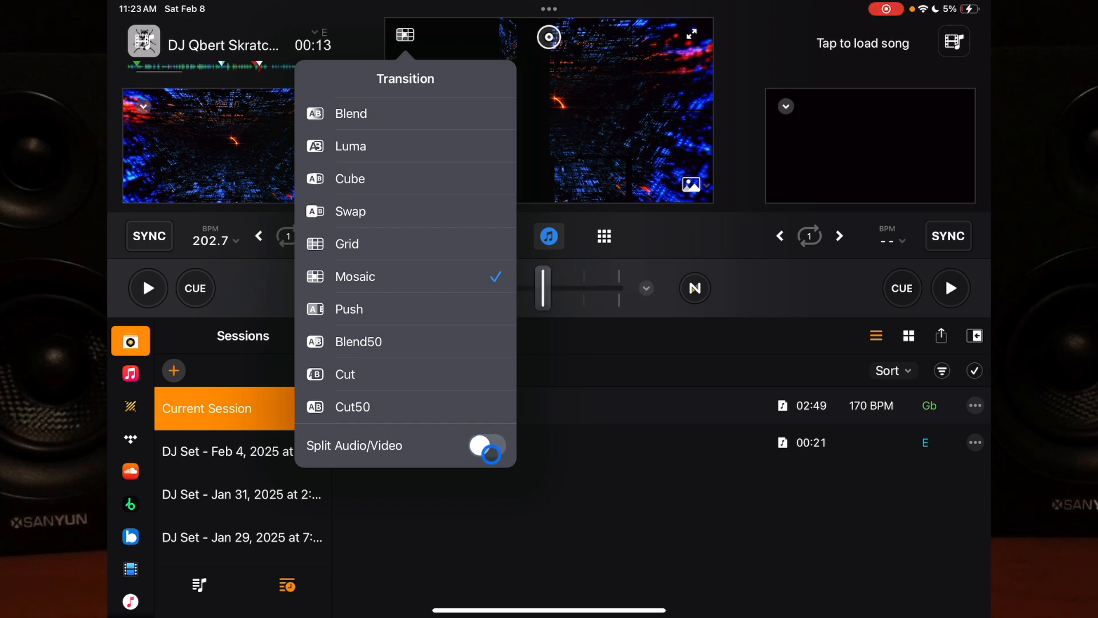
pyautogui.click(486, 445)
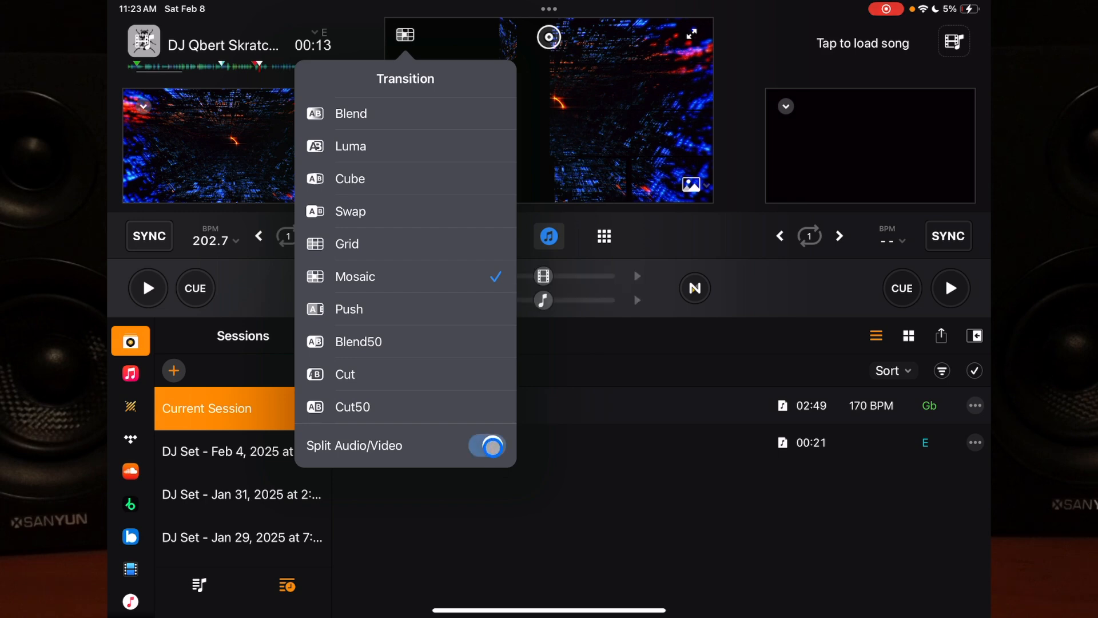